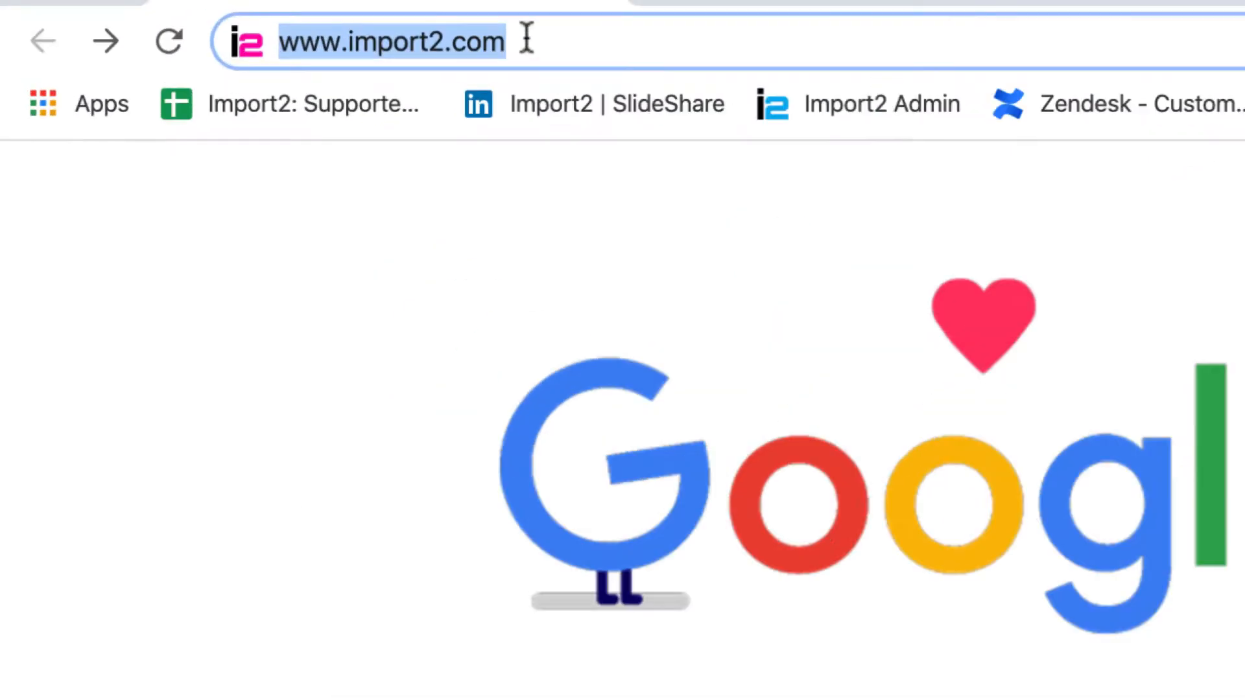
key(Return)
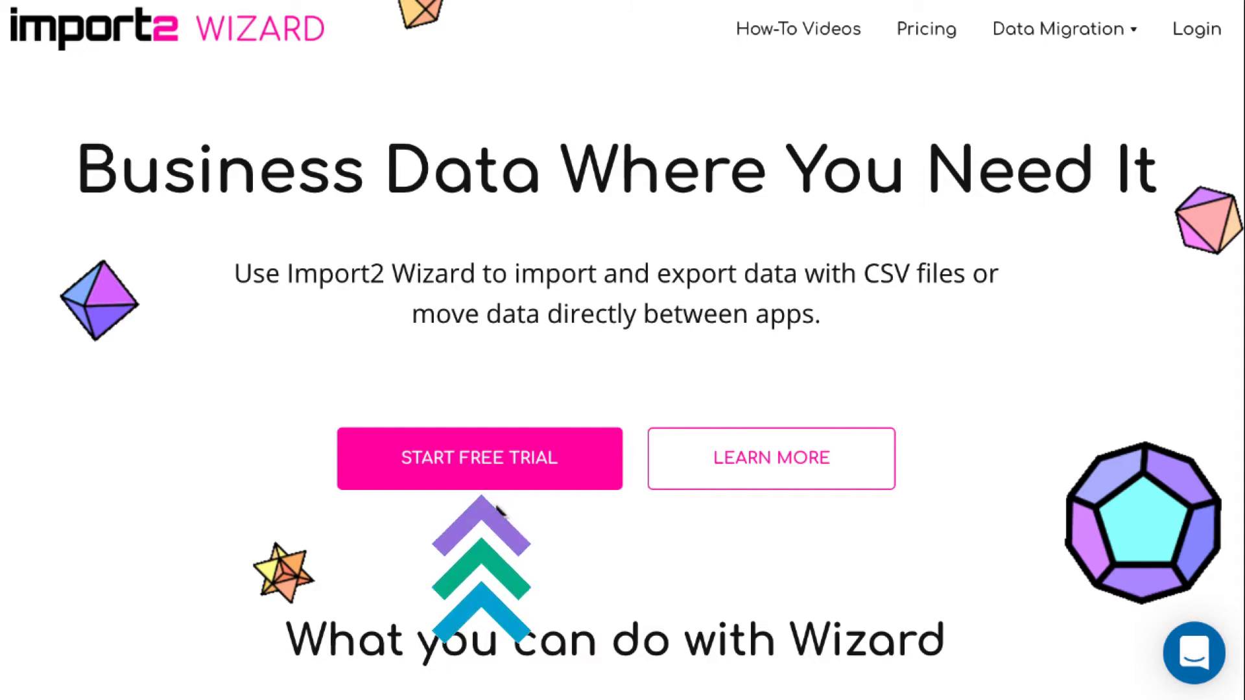
- Sign up for a free trial with name, email, password and product-updates opt-in, reaching the dashboard
click(478, 458)
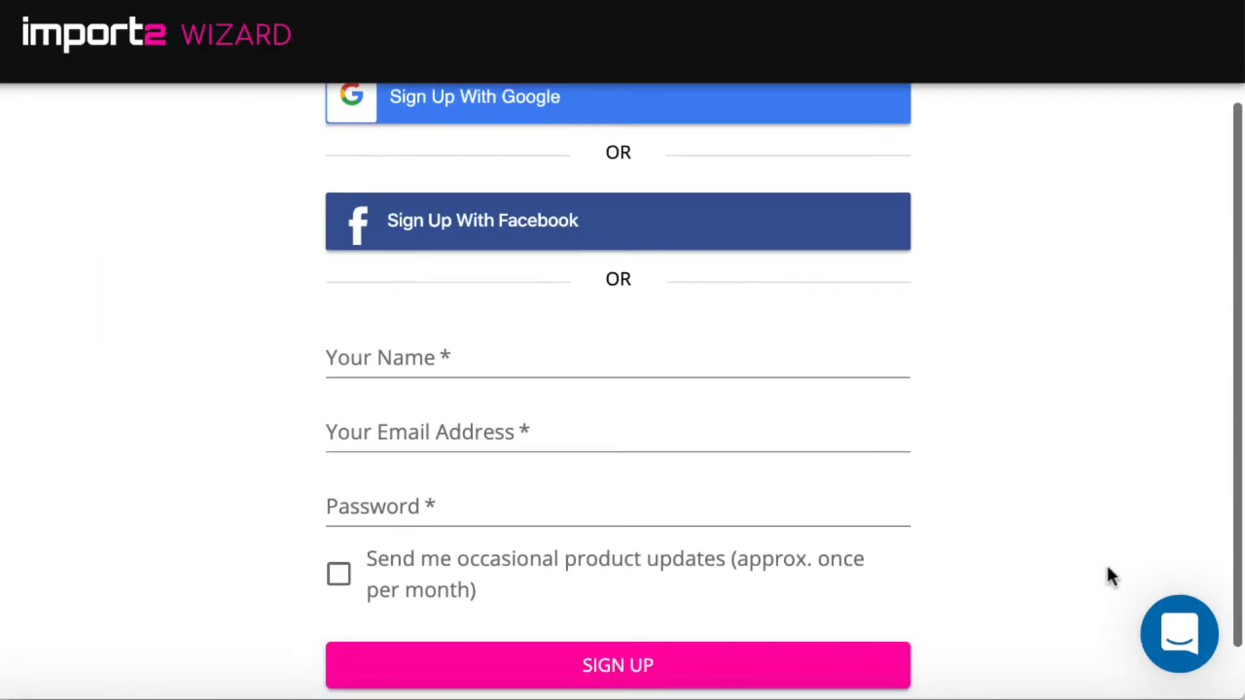
click(567, 389)
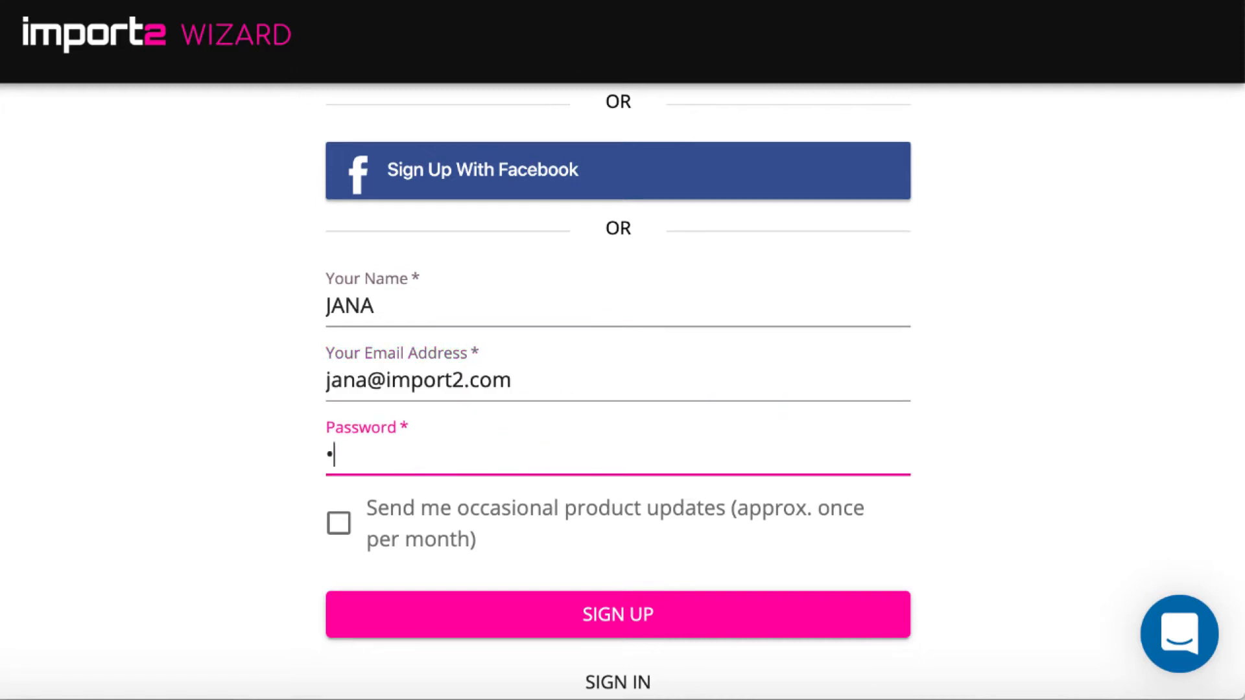
click(339, 523)
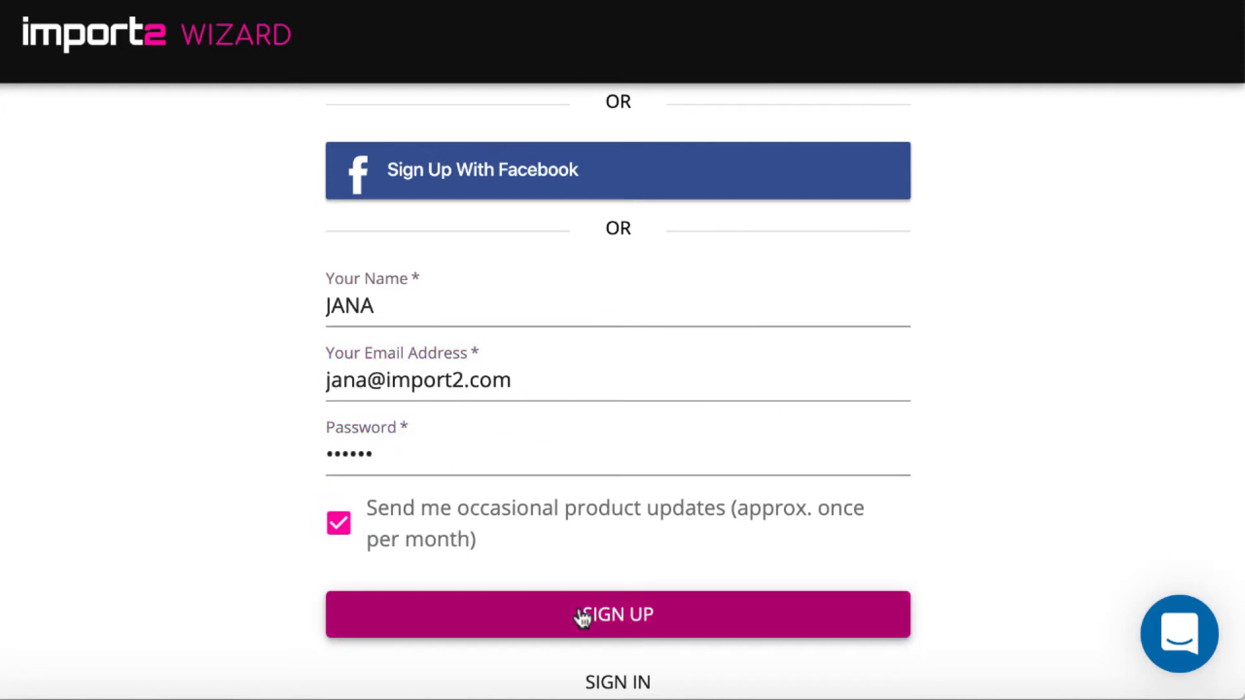
click(617, 613)
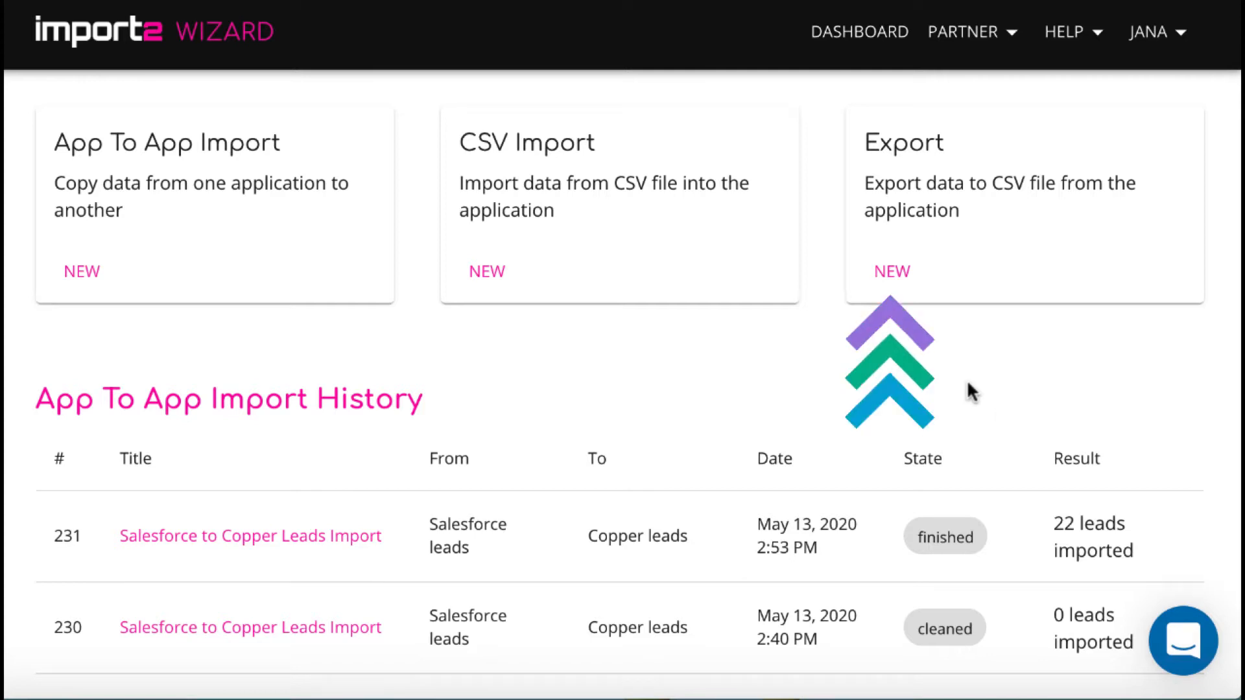
- Start a one-time export of Salesforce Lead records to CSV from the dashboard
click(891, 271)
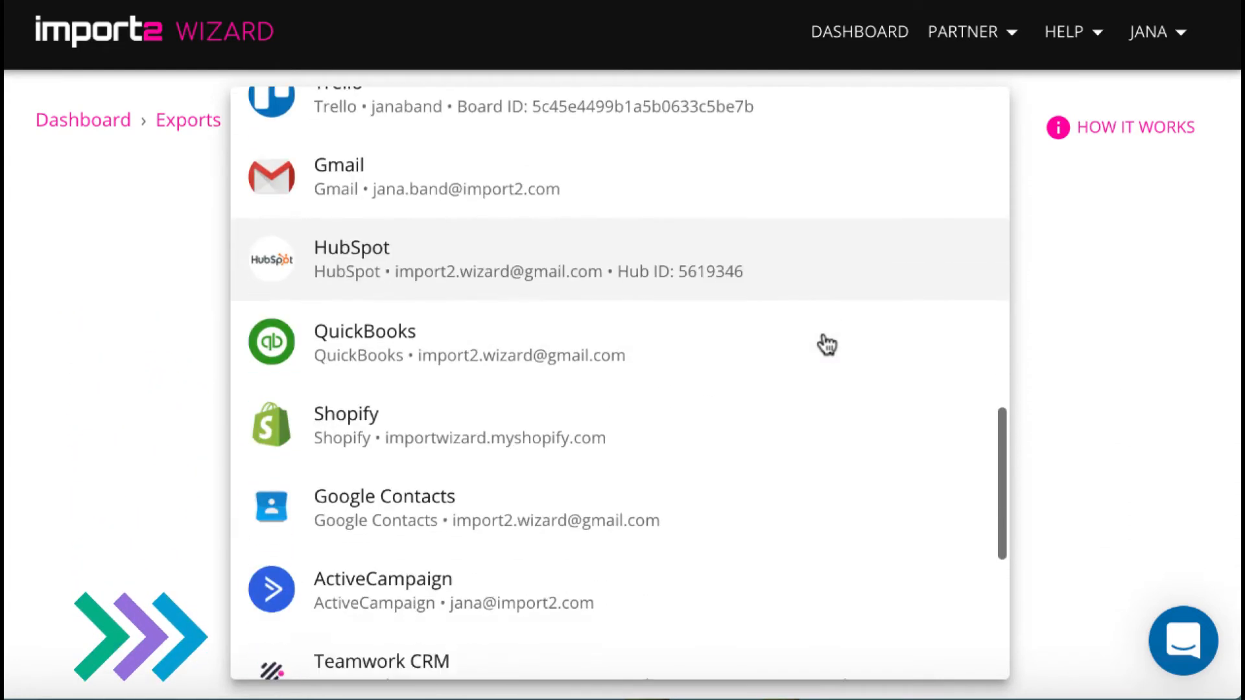
scroll(down, 3)
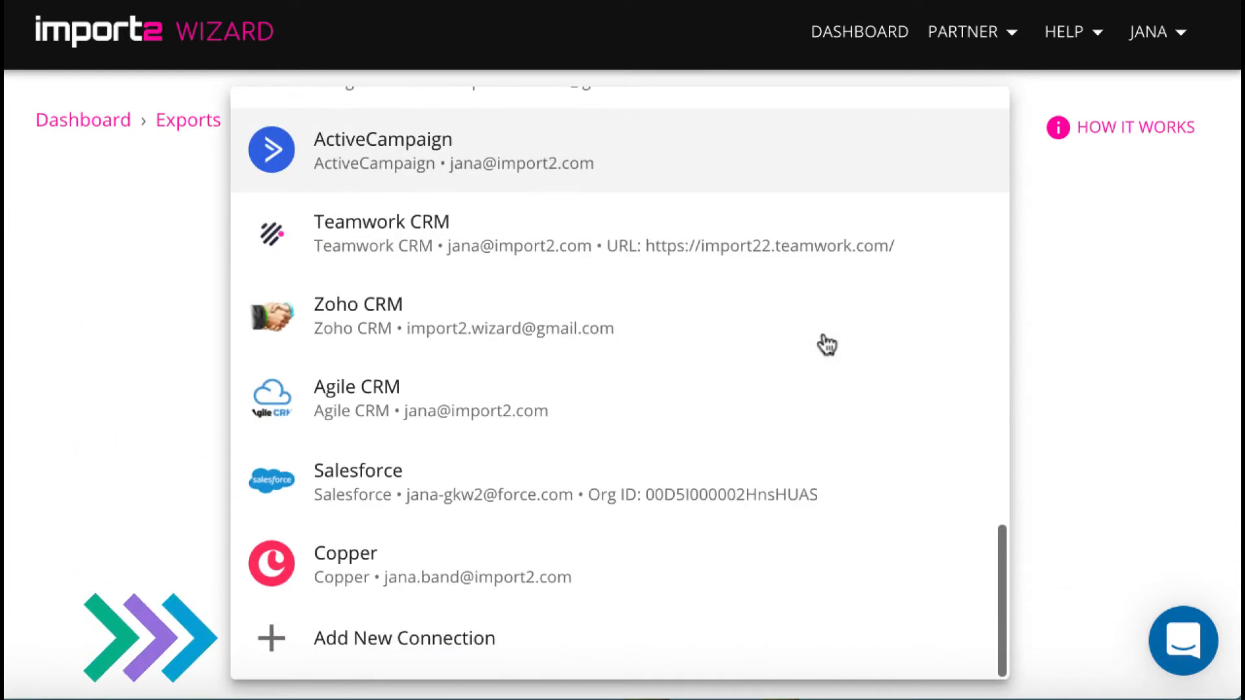
mouse_move(742, 652)
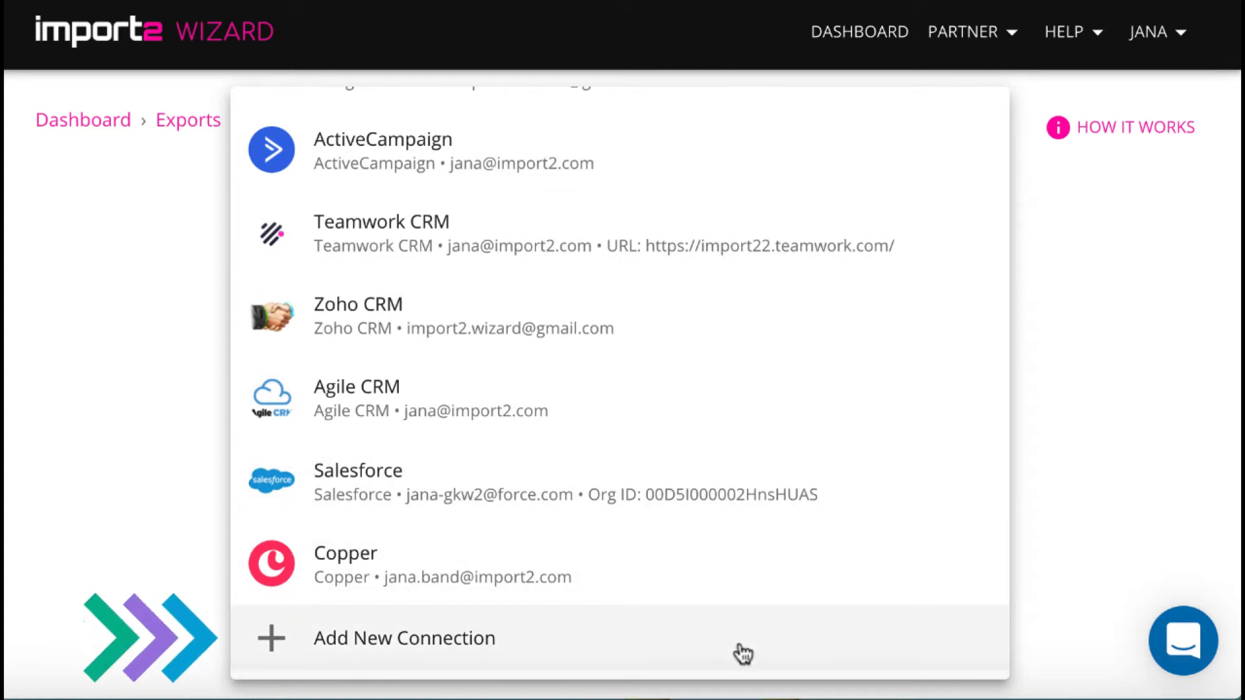
mouse_move(734, 491)
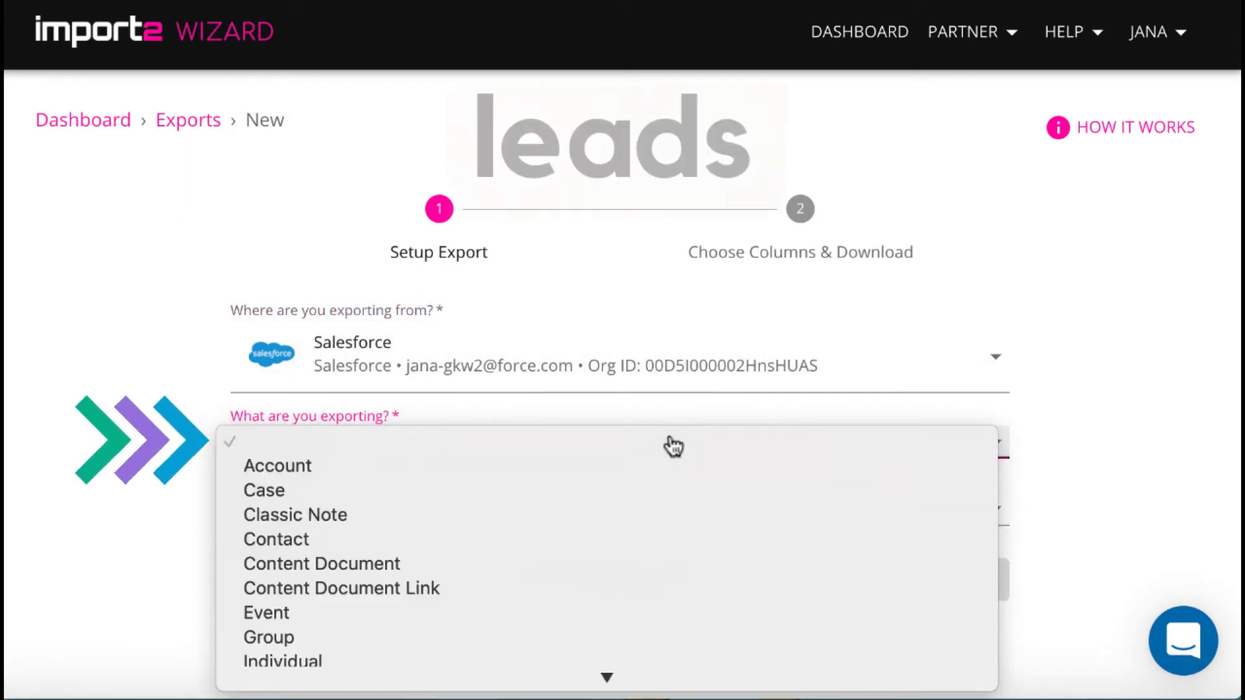
mouse_move(607, 663)
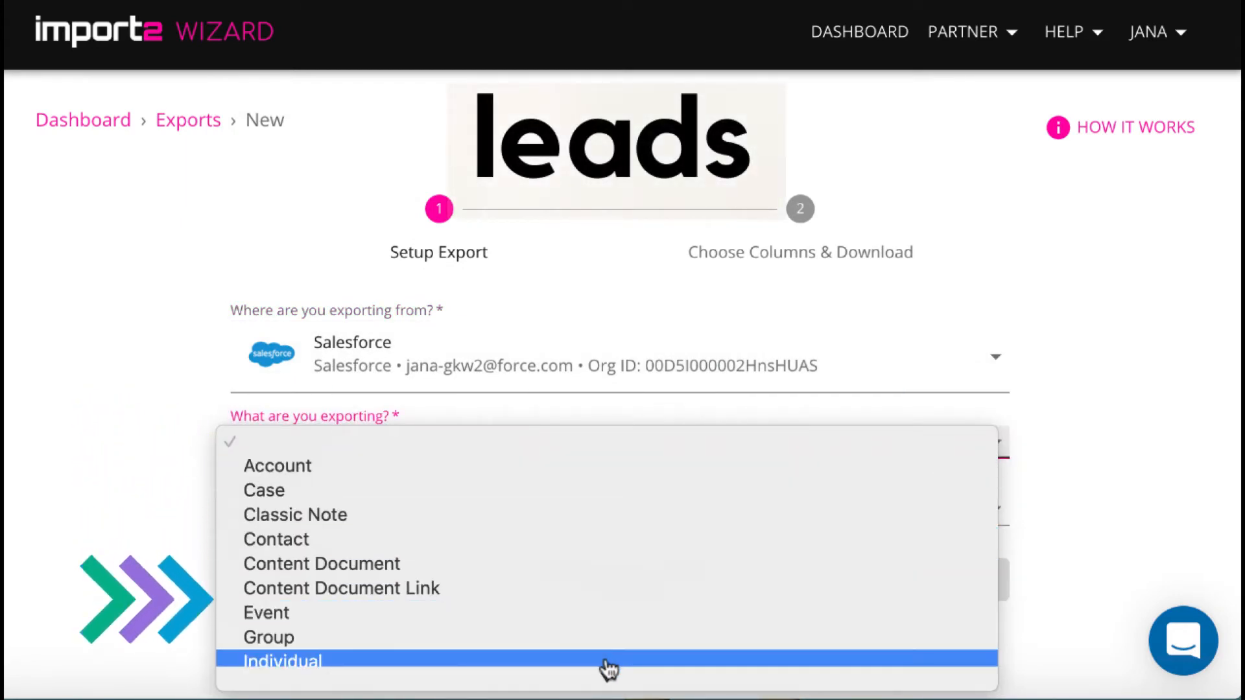
scroll(down, 3)
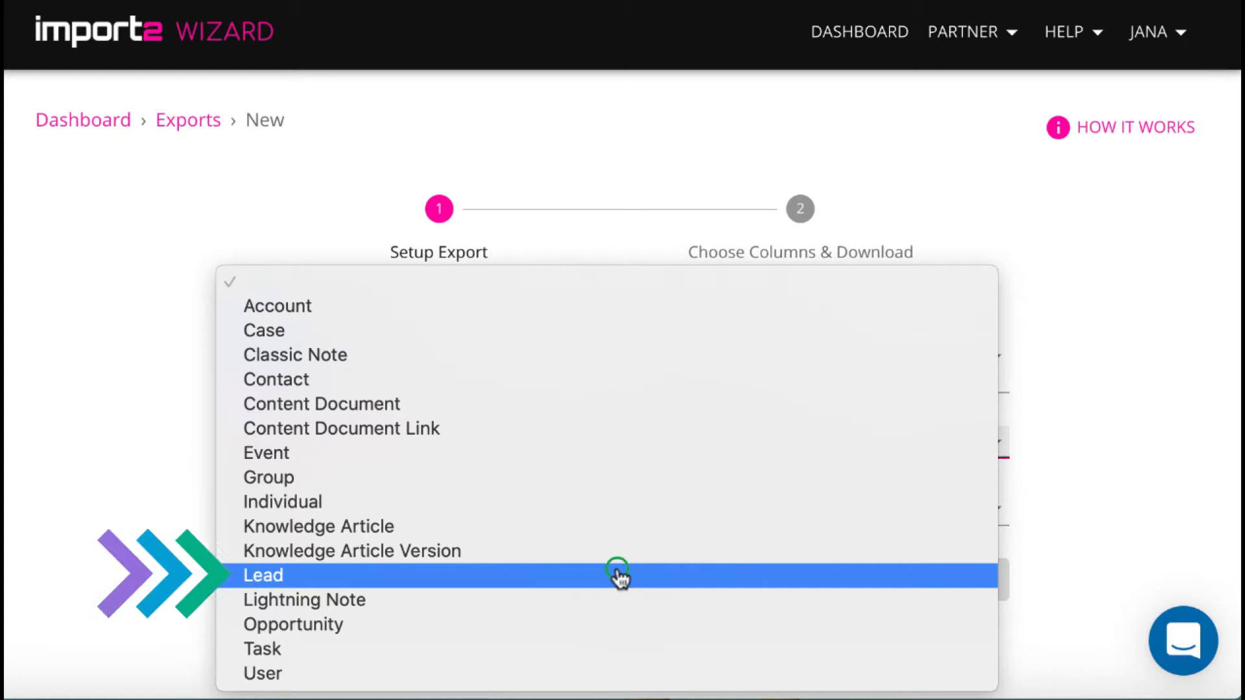
click(262, 575)
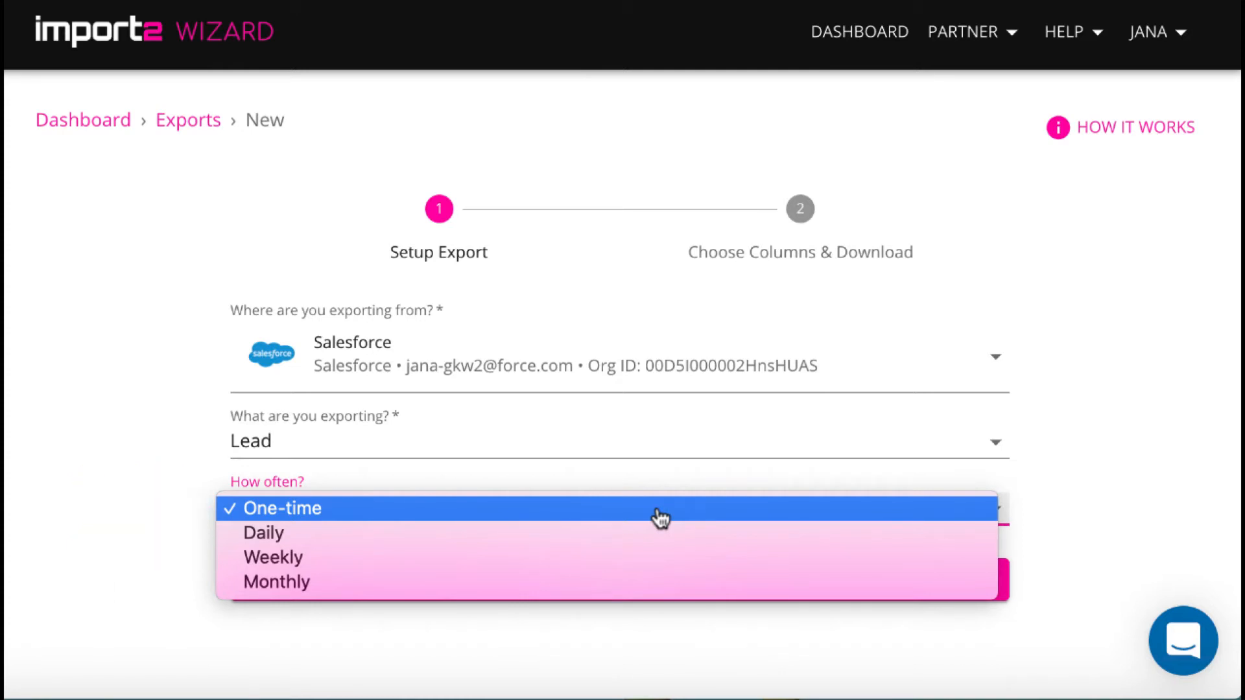
click(285, 508)
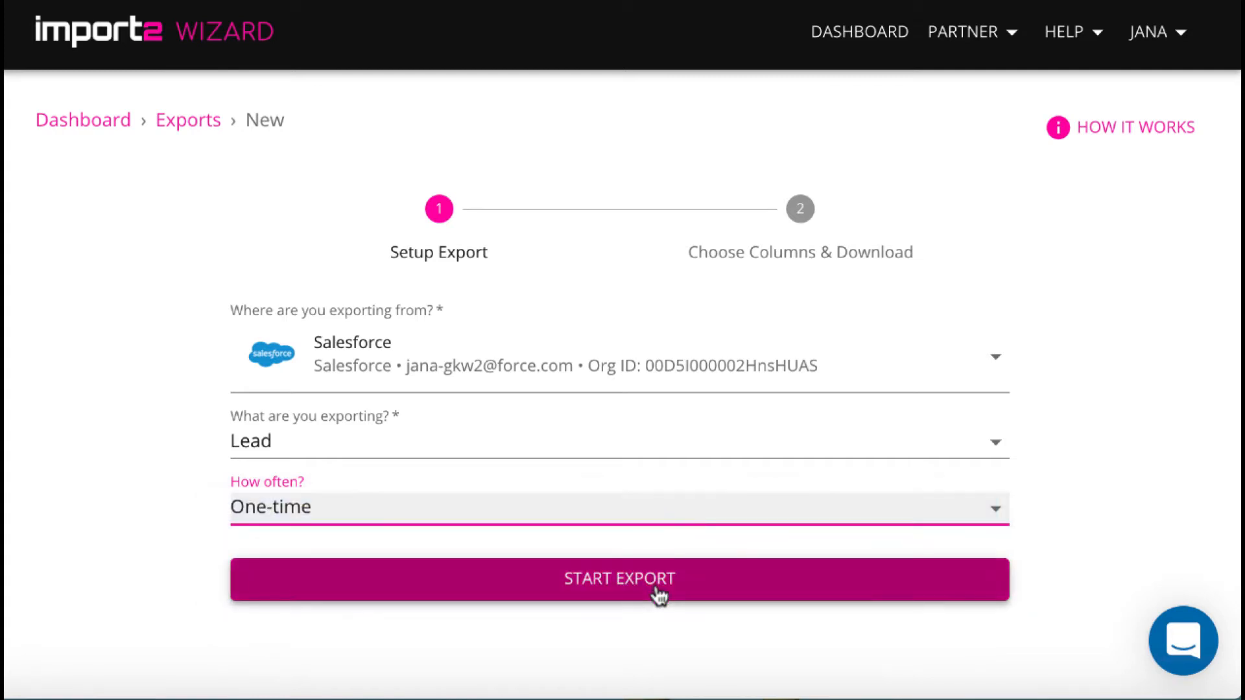
click(618, 580)
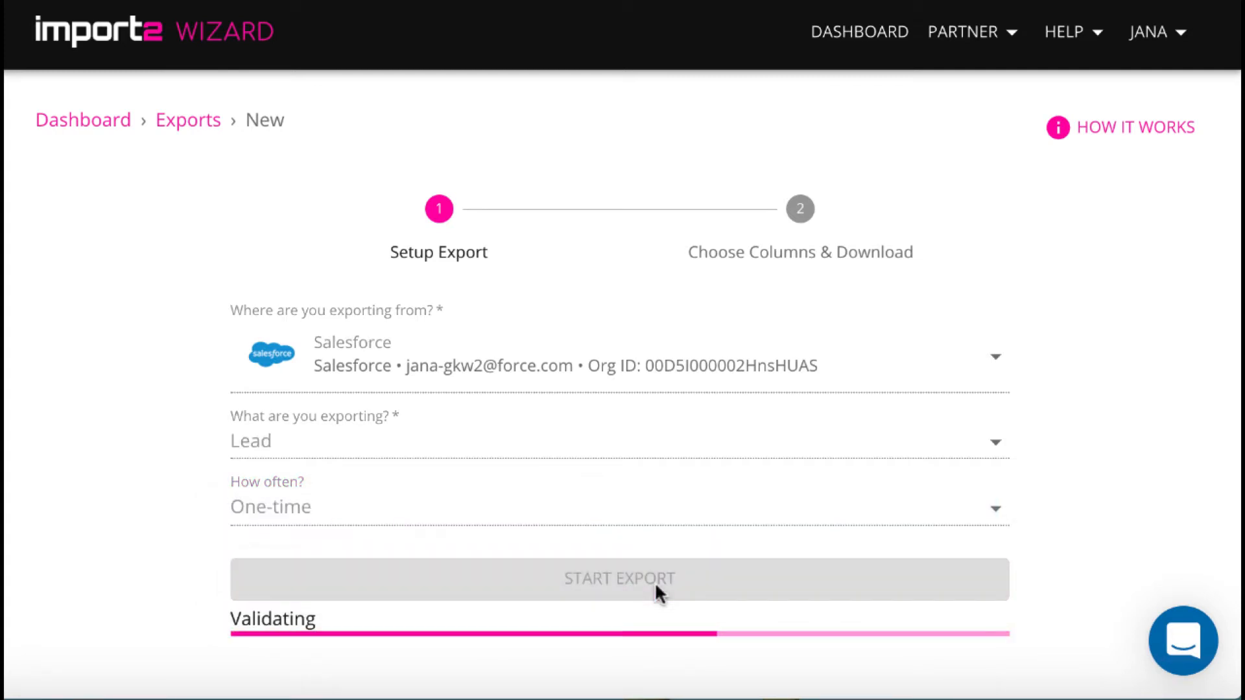
click(621, 578)
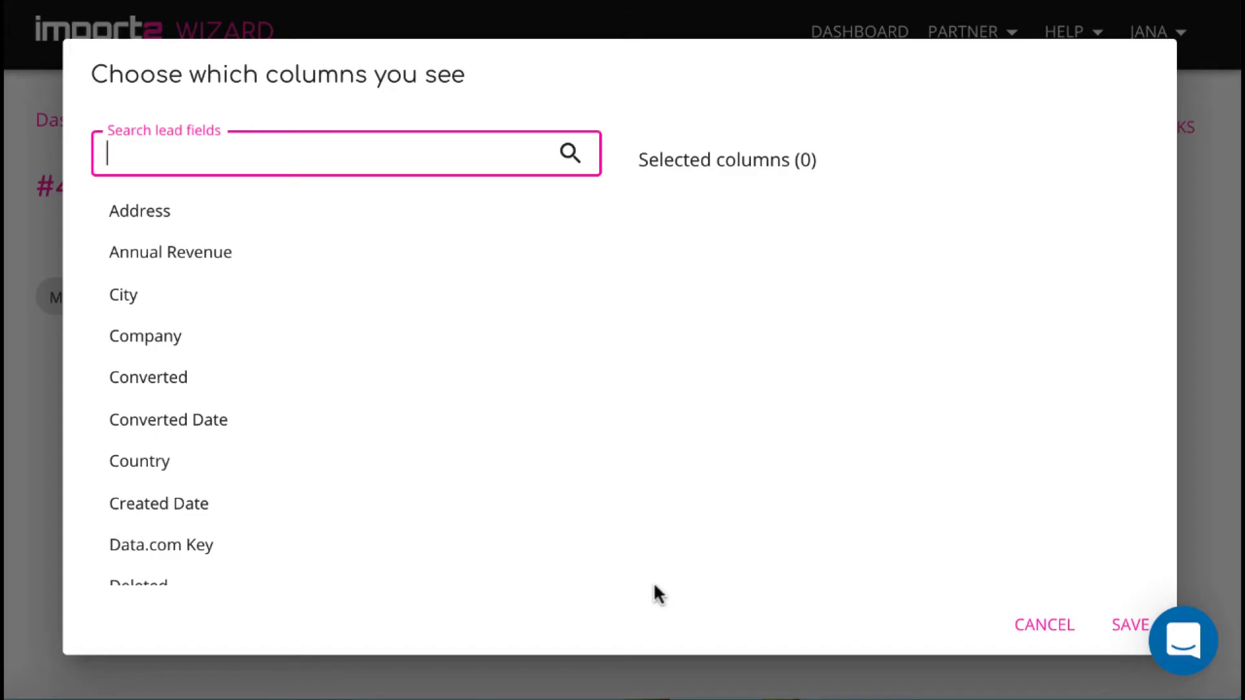
mouse_move(349, 294)
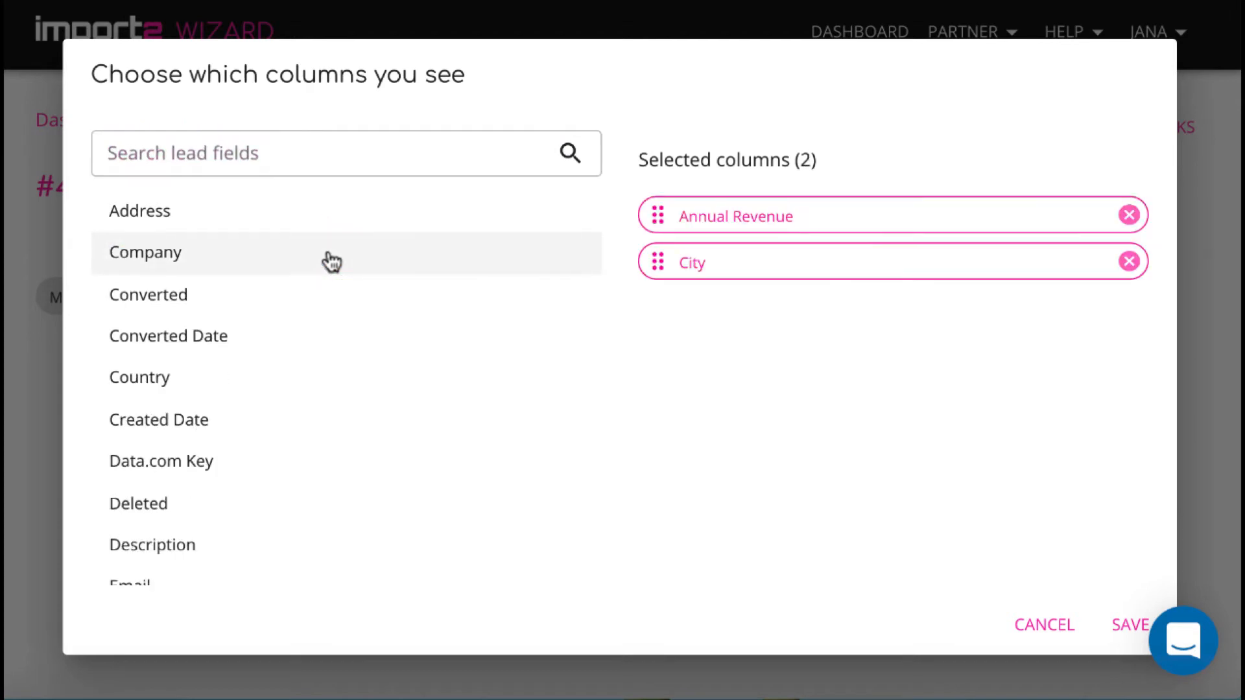
- Add Company, Country and Description as lead export columns
click(144, 252)
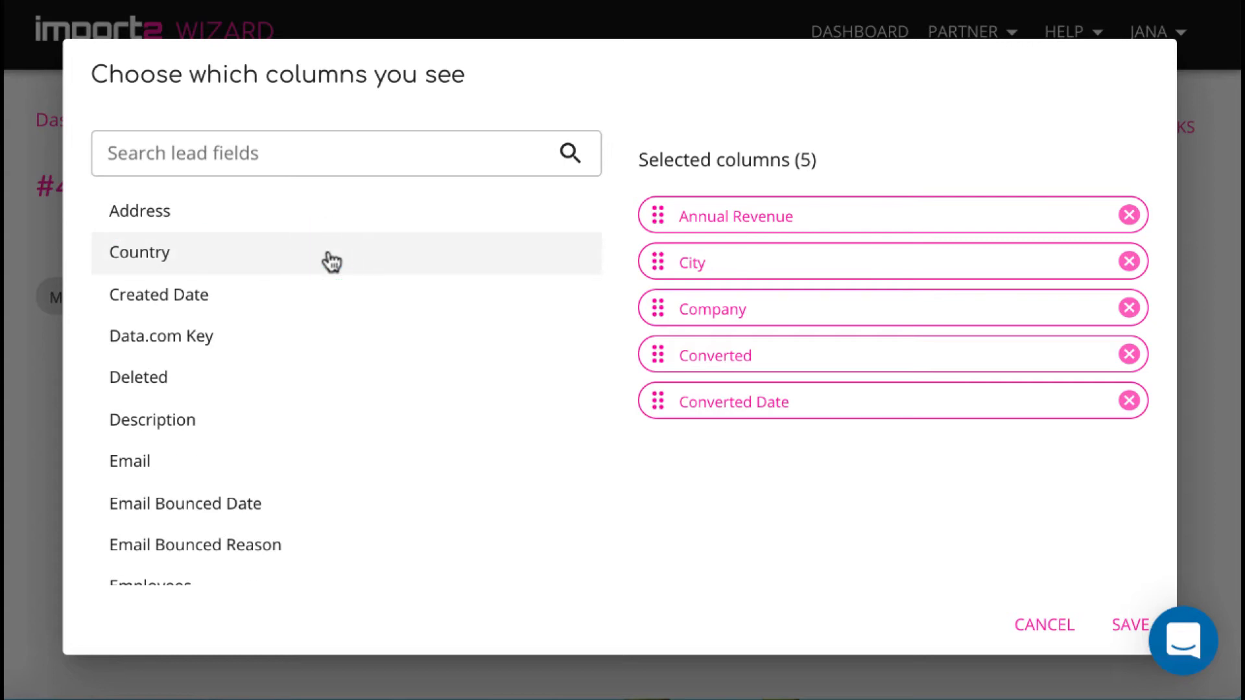
click(139, 252)
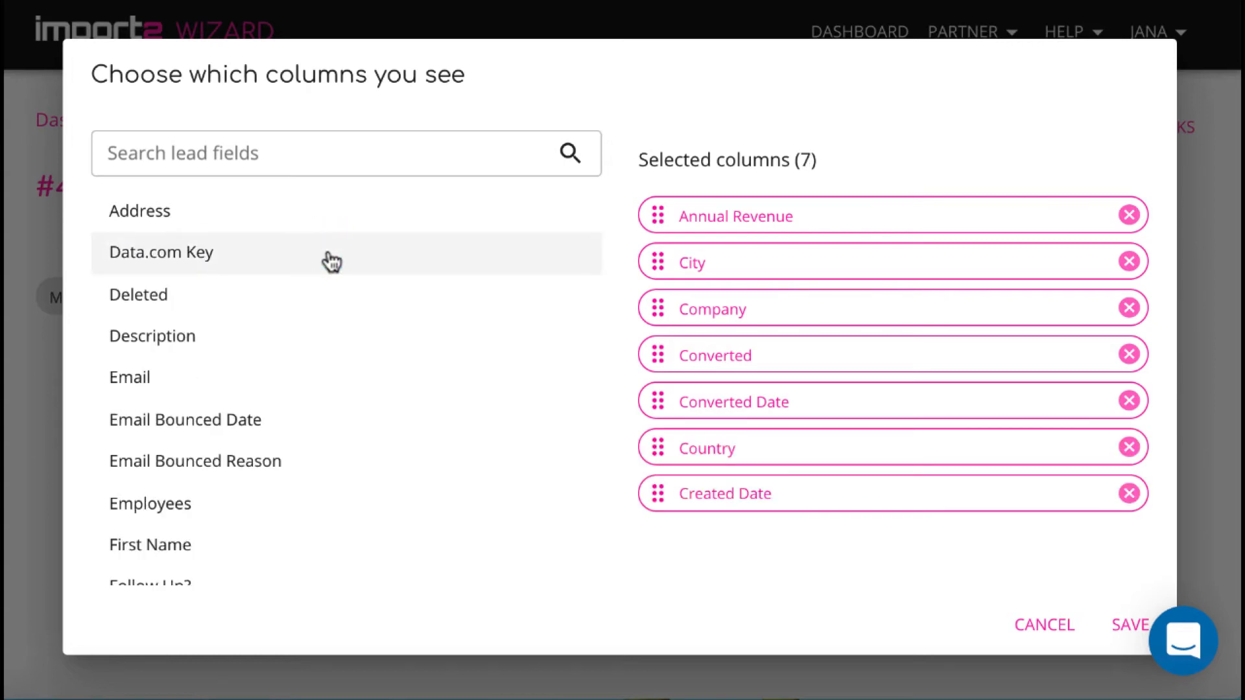
mouse_move(260, 359)
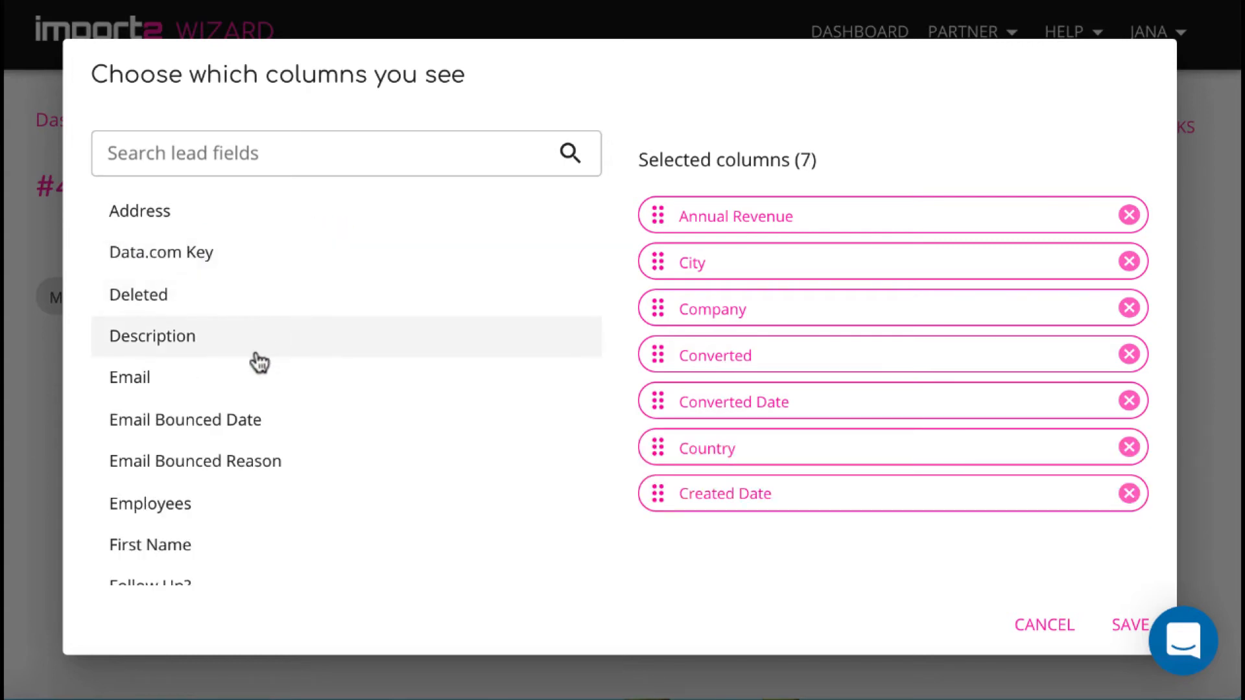
click(128, 376)
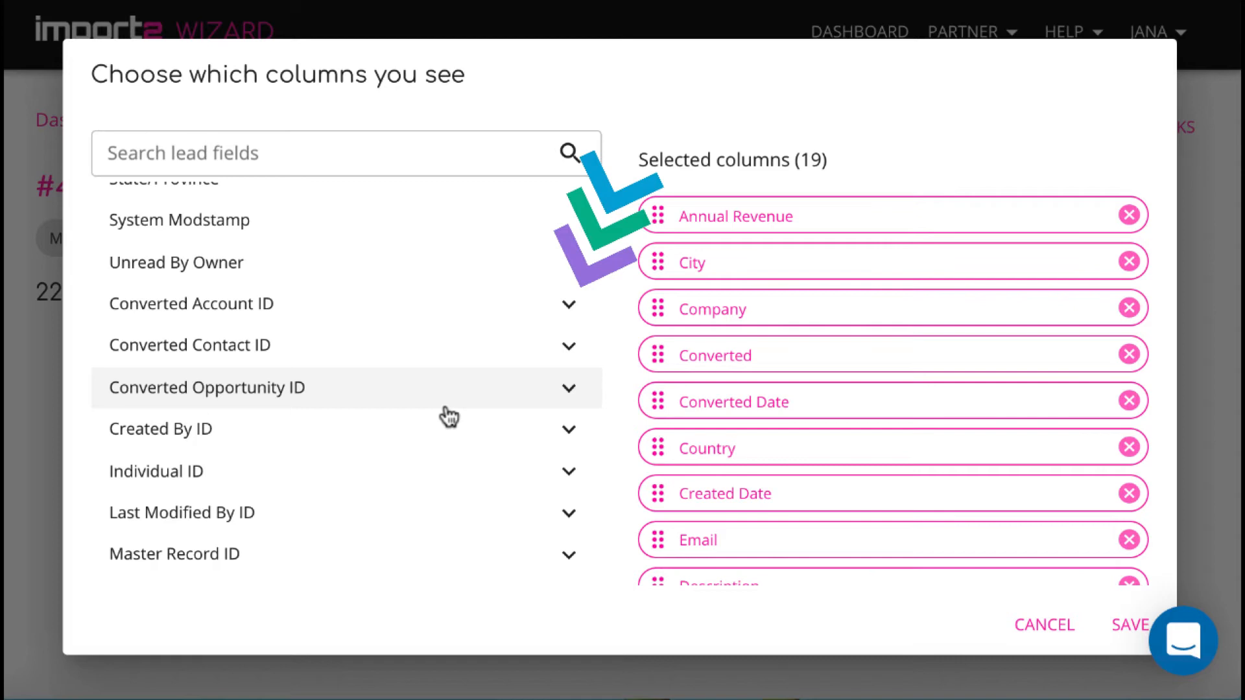
- Add the Created By Full Name column and save the chosen lead columns
click(568, 430)
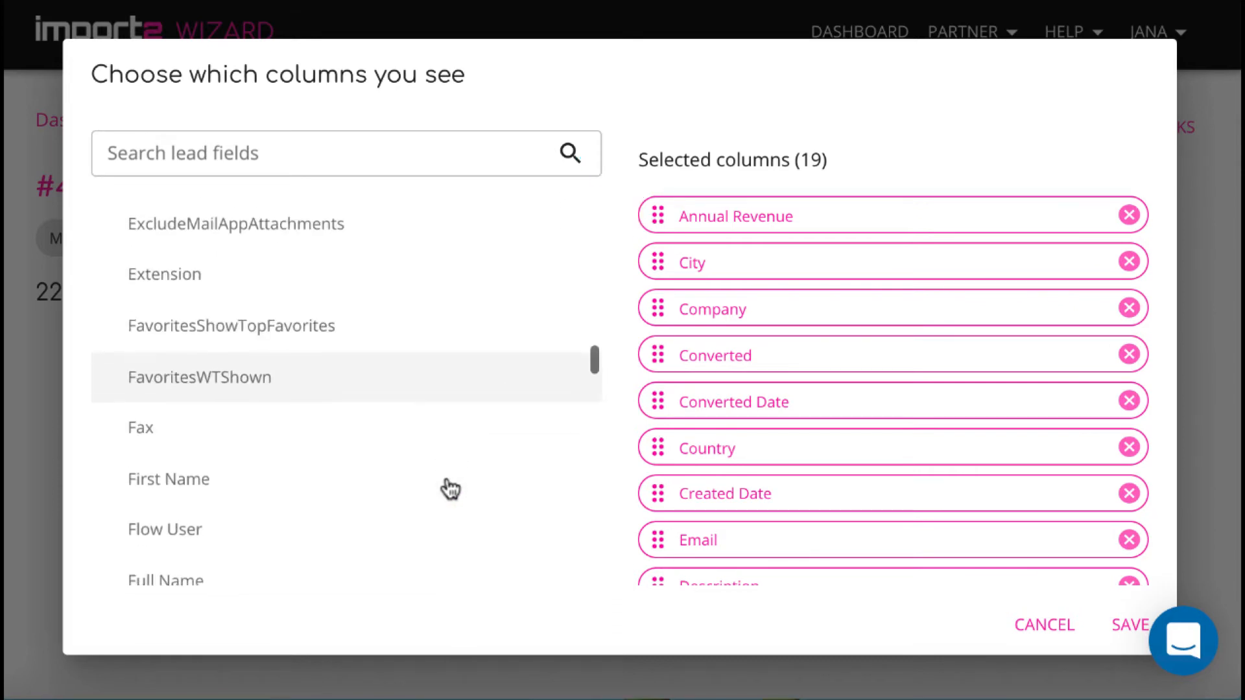
scroll(down, 3)
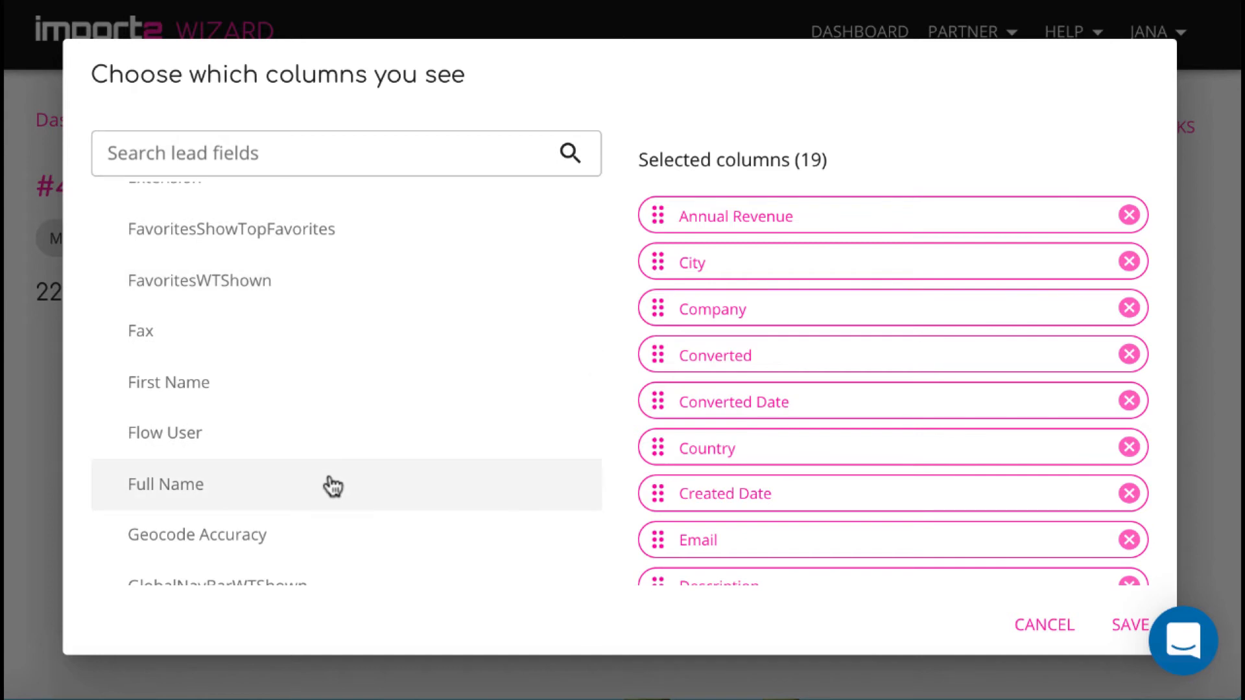
click(165, 484)
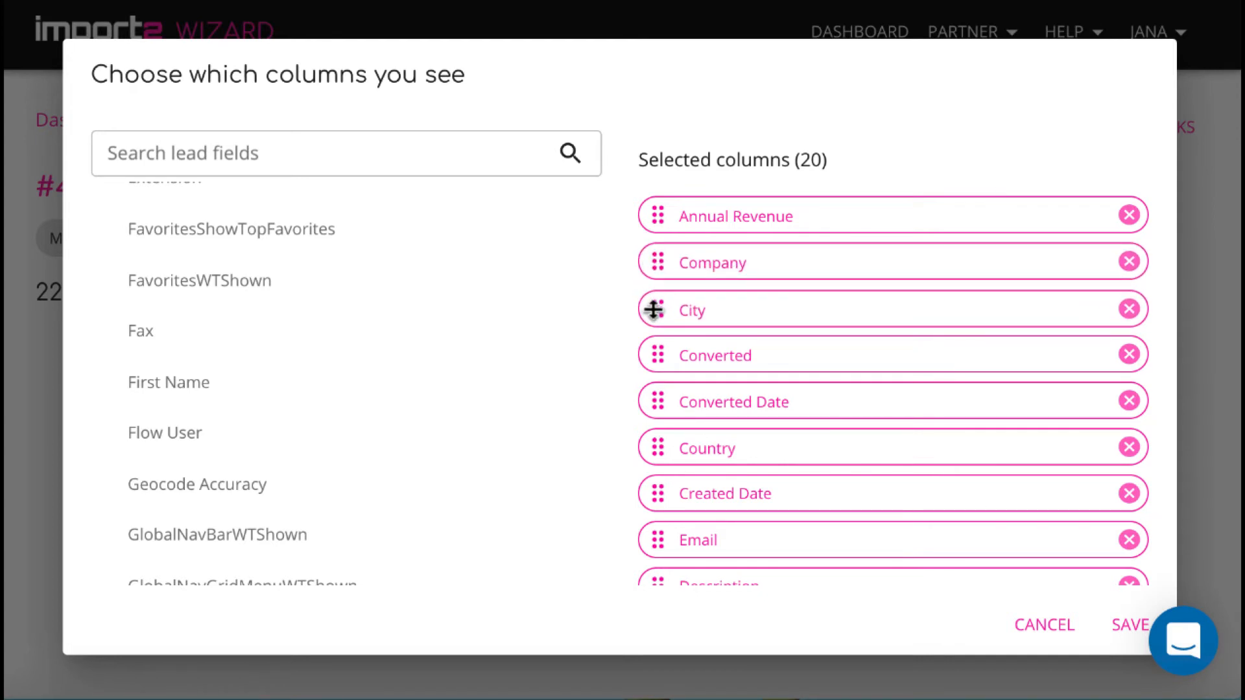
mouse_move(630, 459)
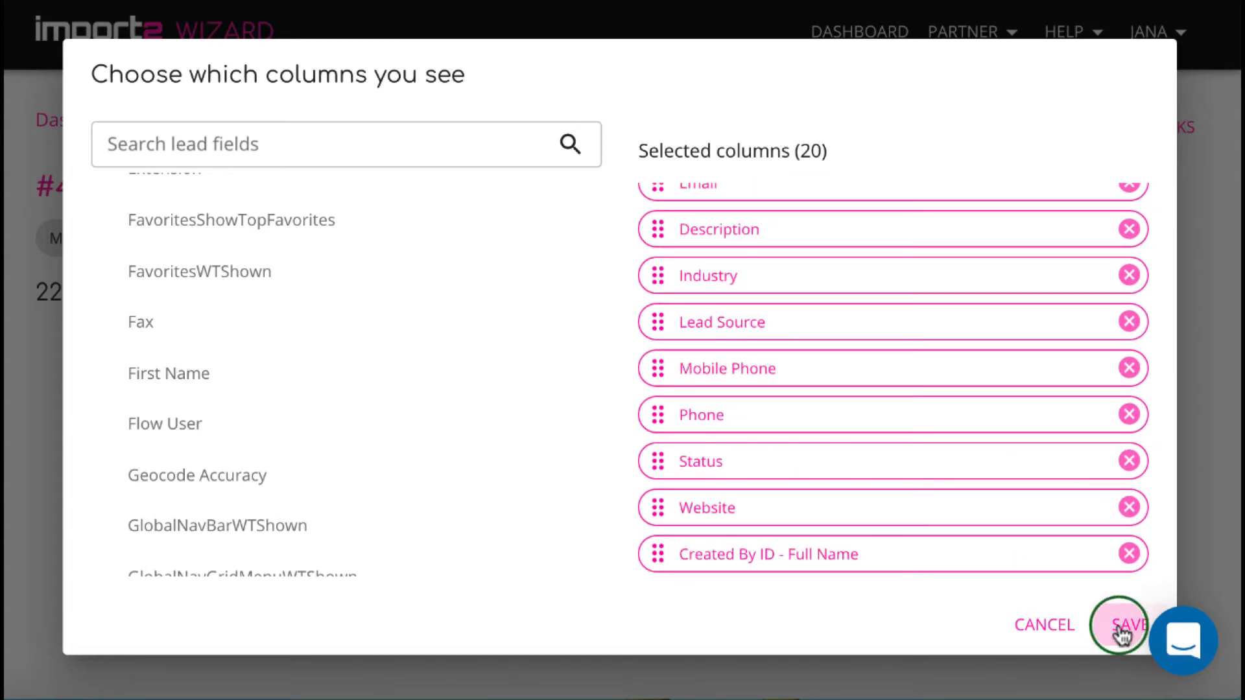
click(1120, 625)
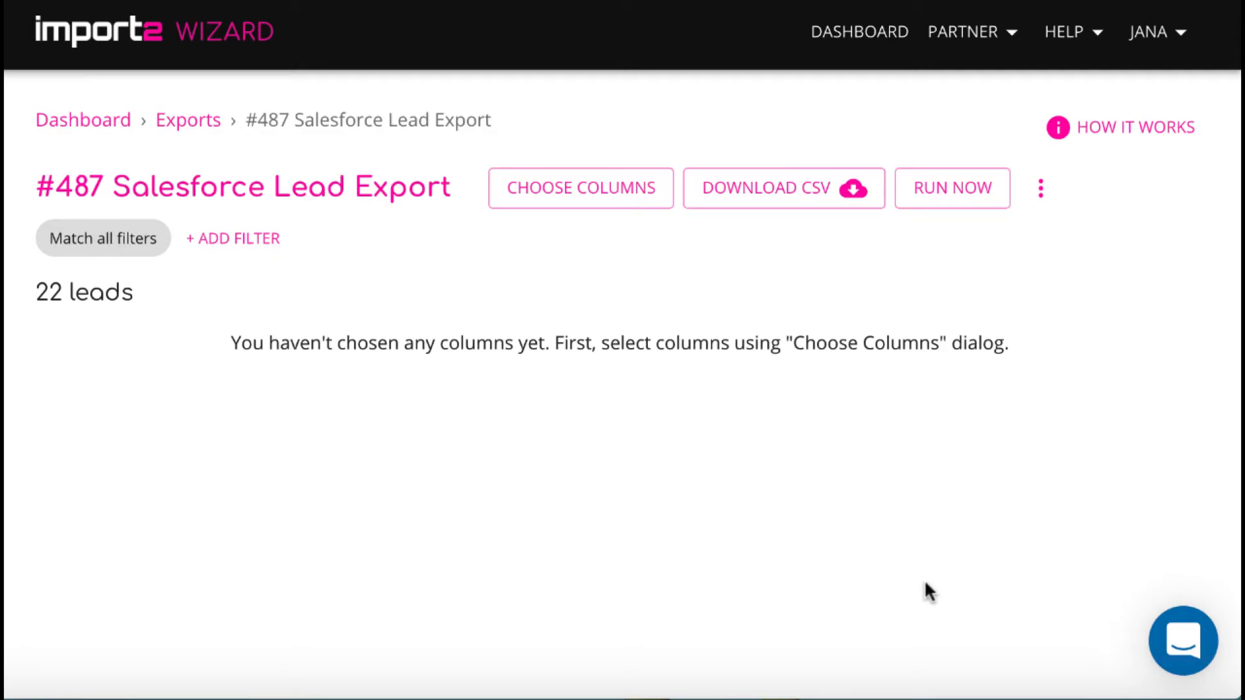
- Filter the lead export to Converted is true, leaving 6 matching leads
click(581, 189)
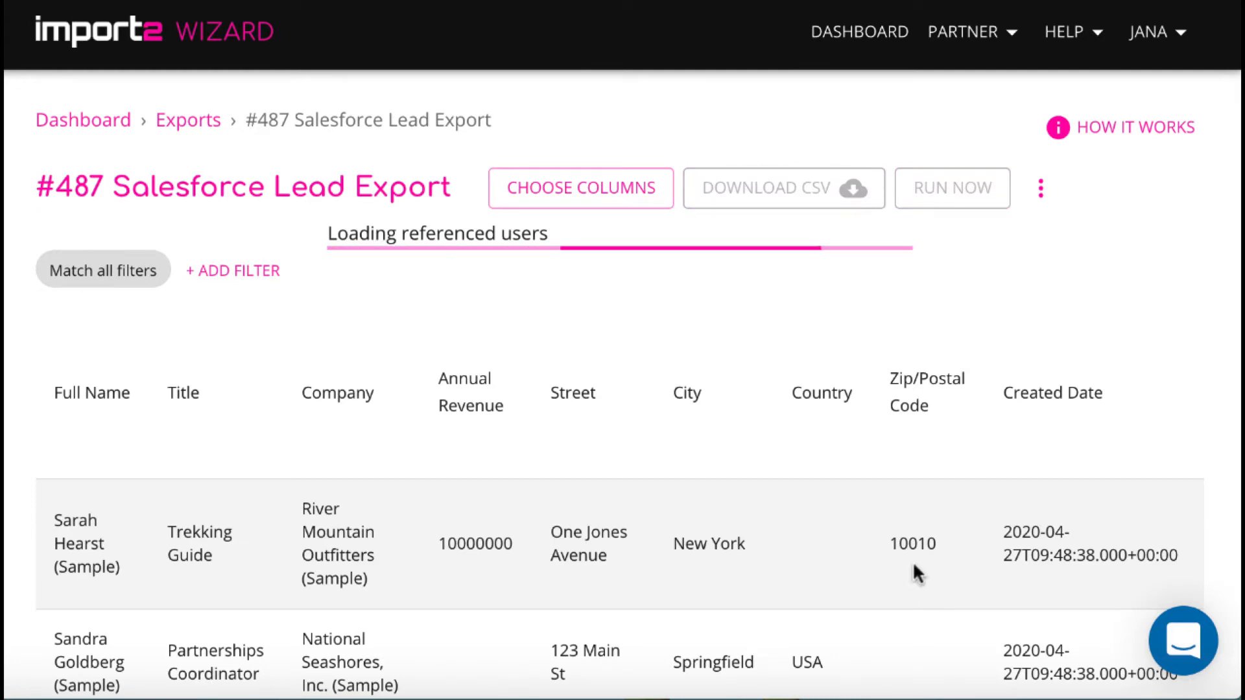
mouse_move(803, 526)
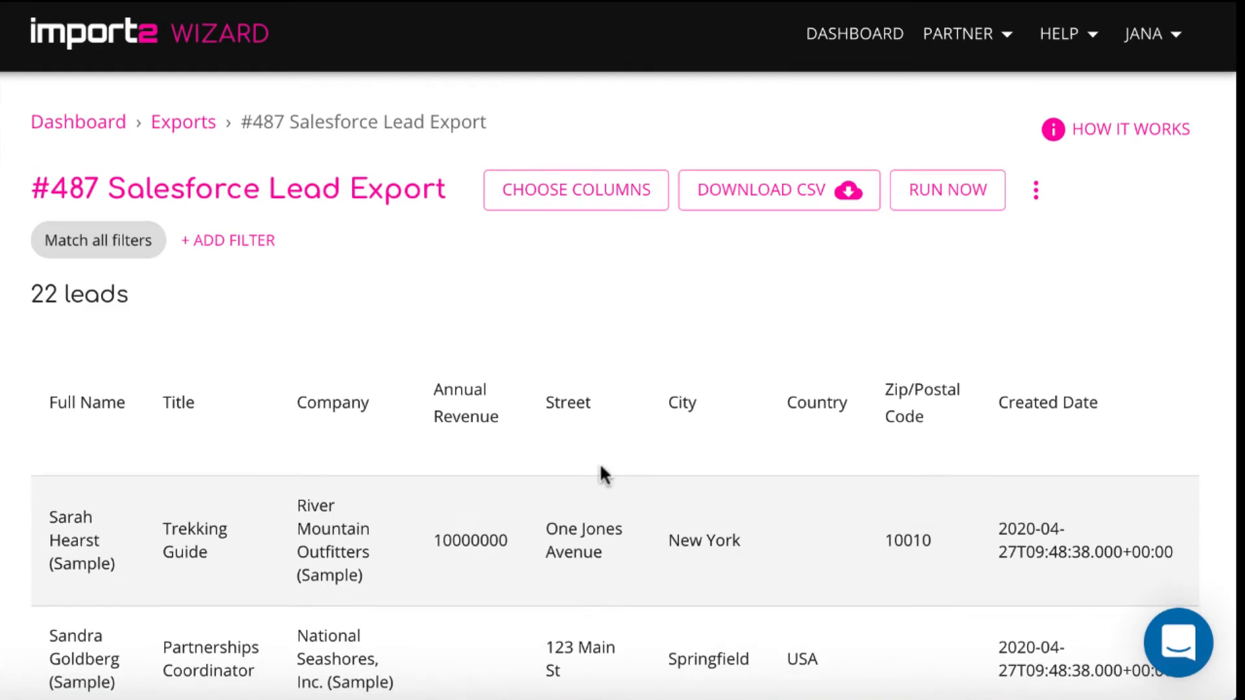
click(228, 240)
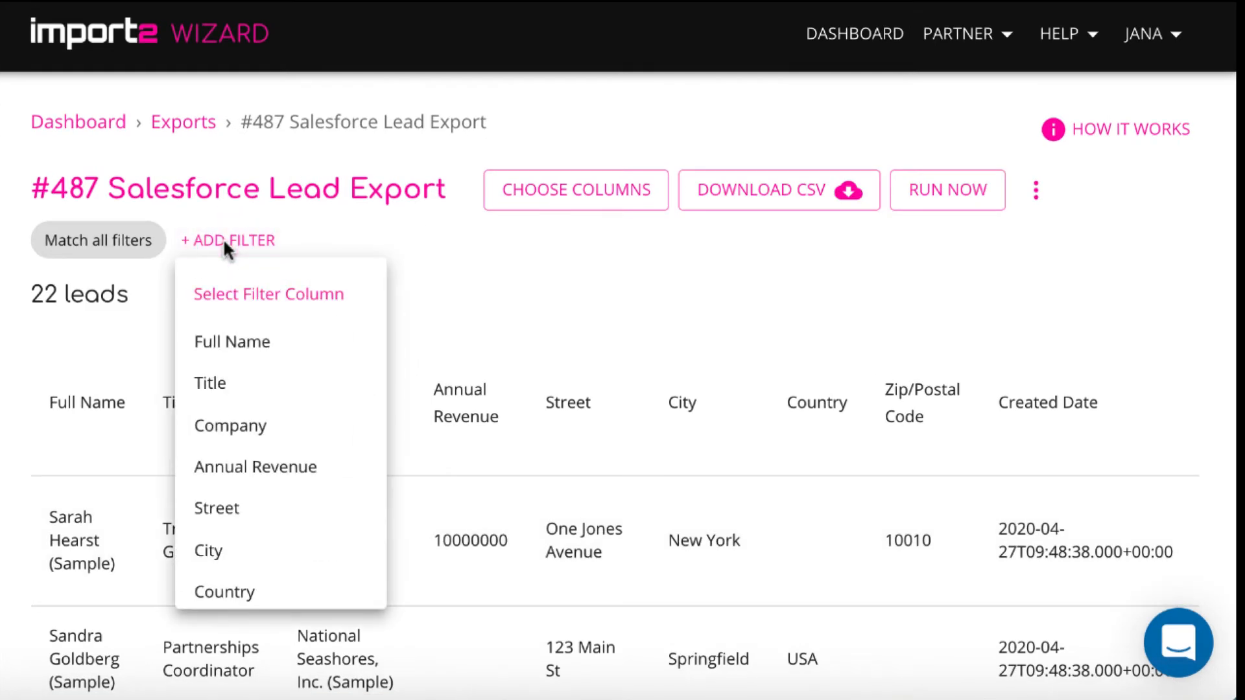
scroll(down, 3)
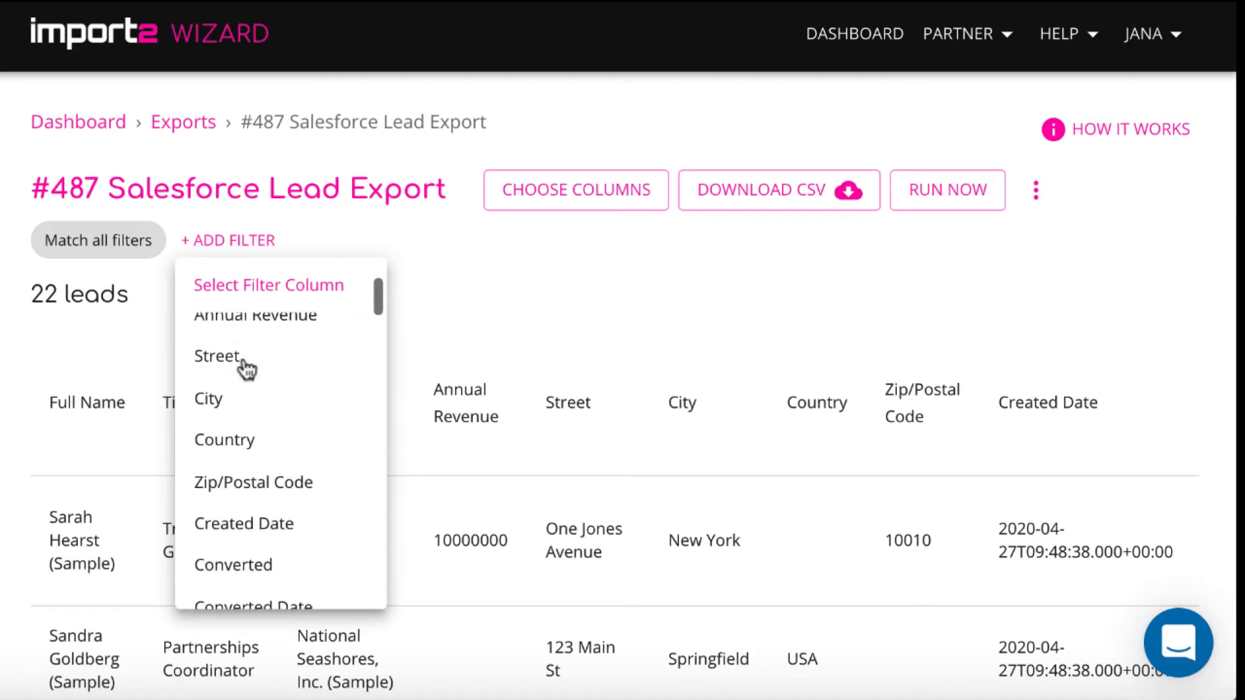
click(232, 564)
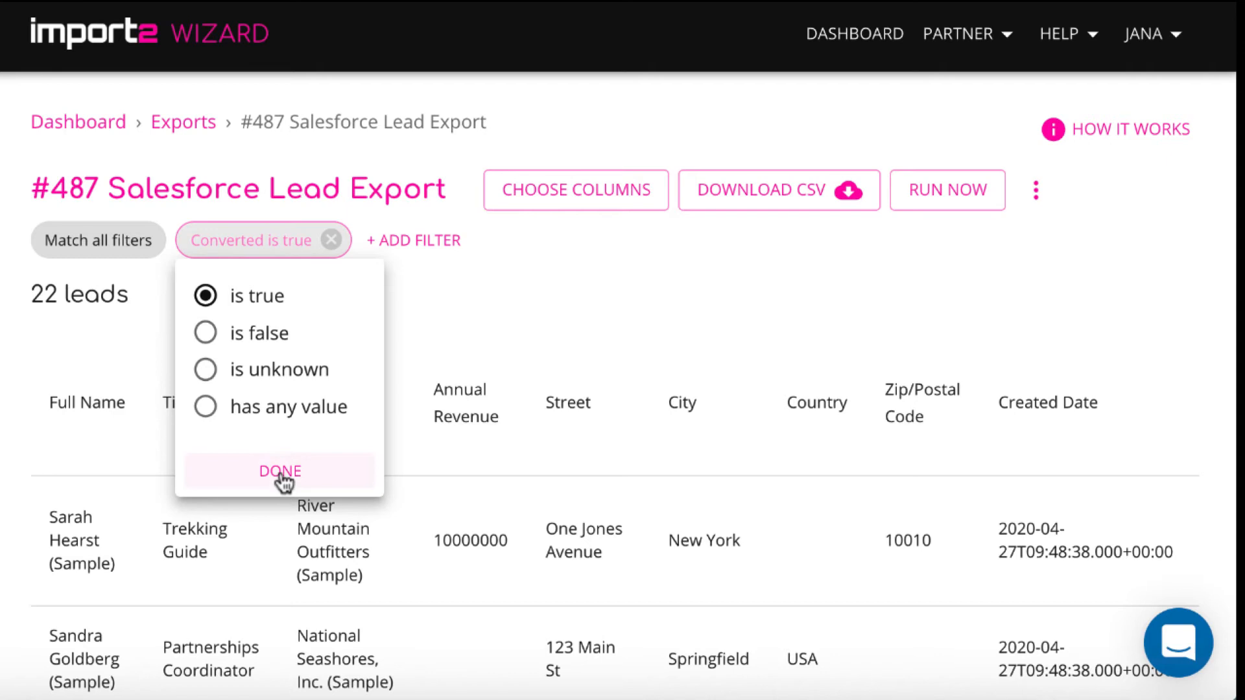
click(279, 471)
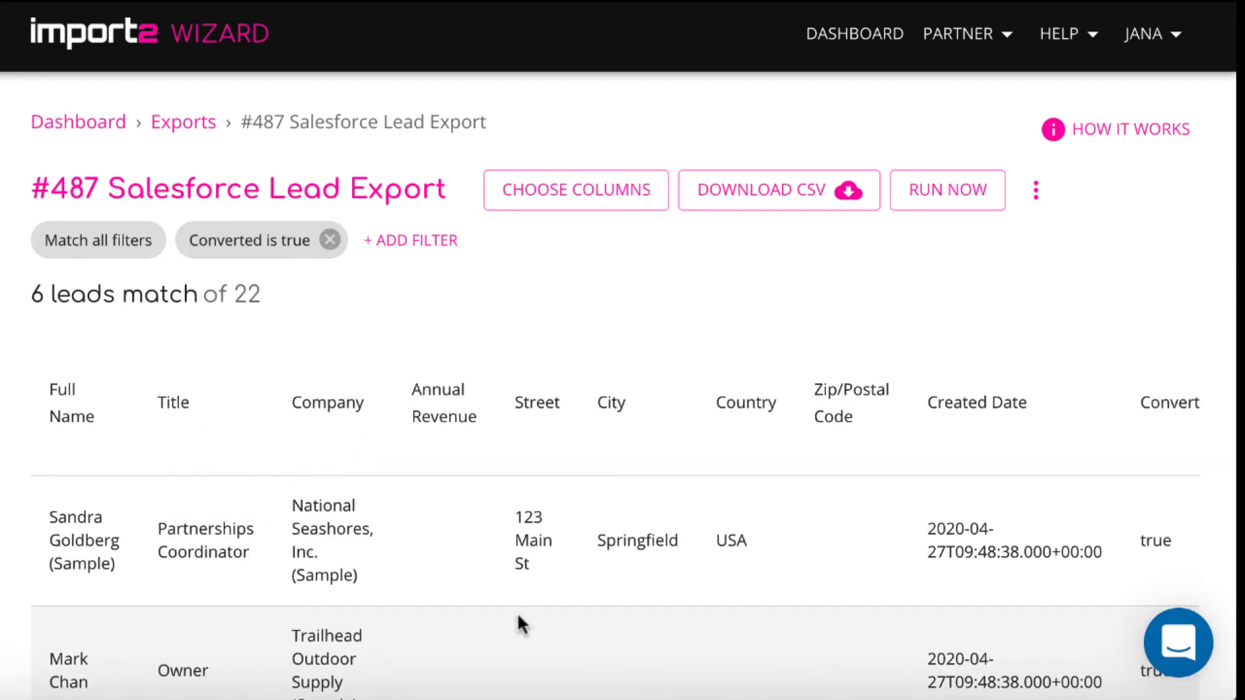
- Review the 6 converted leads and download them as a CSV file
scroll(down, 3)
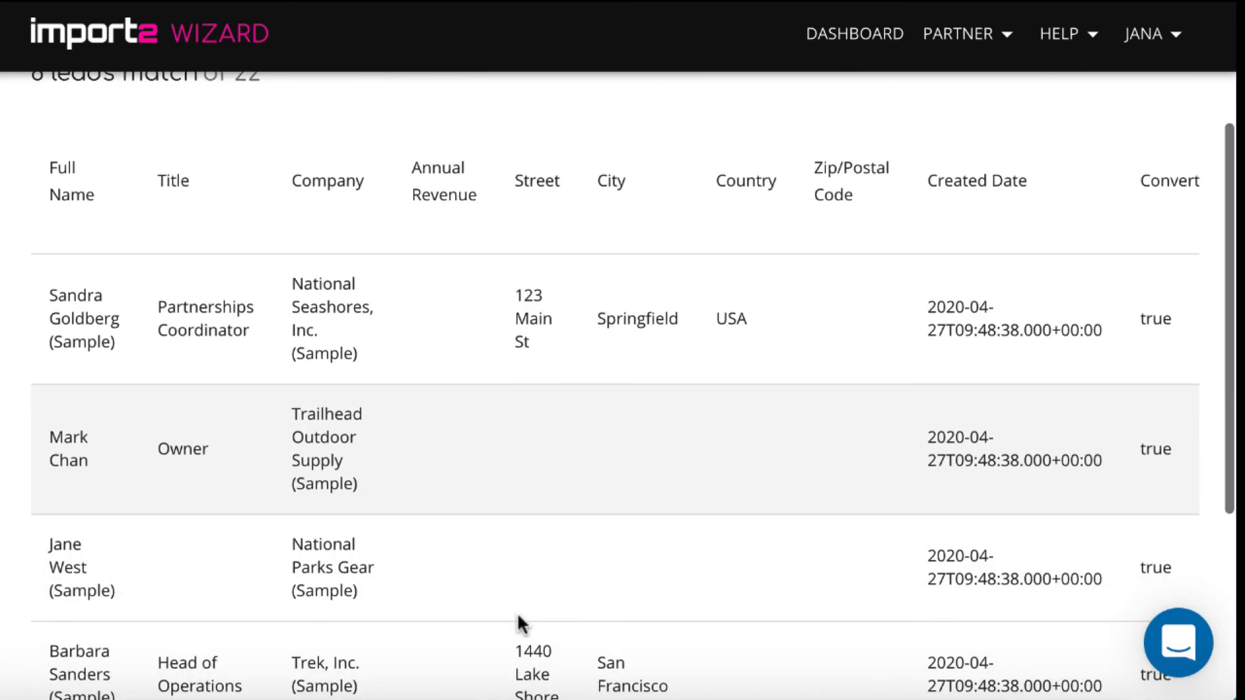
scroll(down, 3)
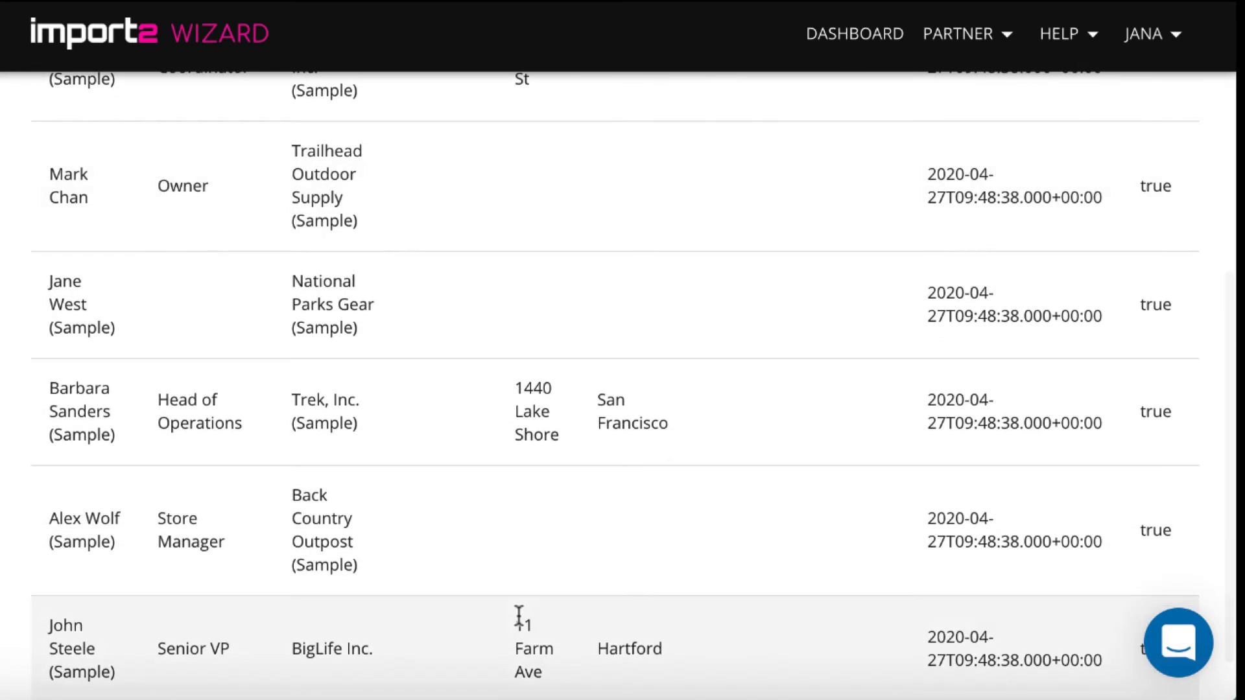
scroll(up, 3)
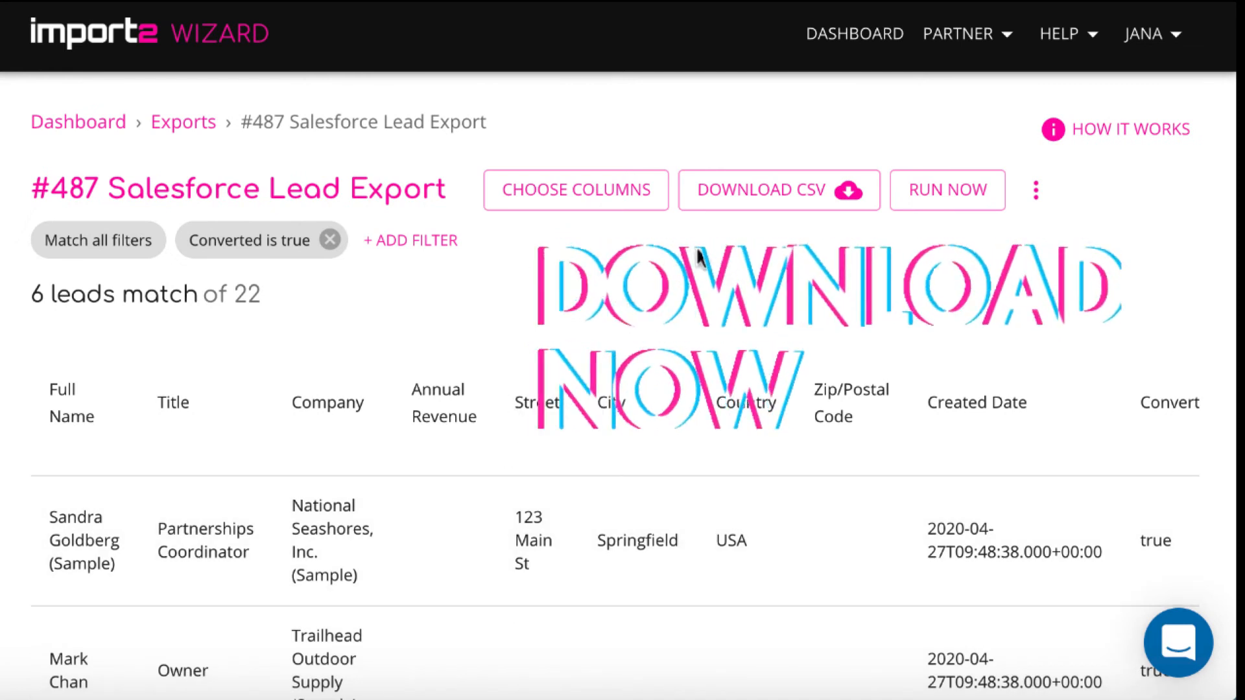
mouse_move(778, 190)
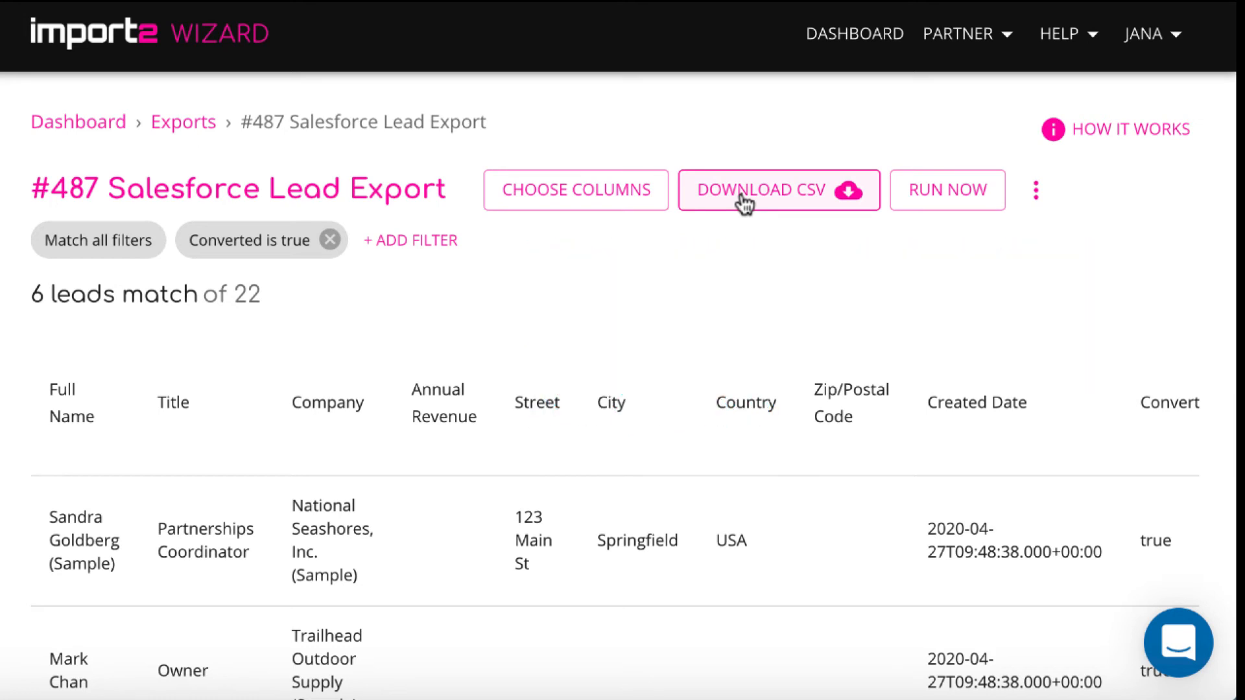
click(779, 189)
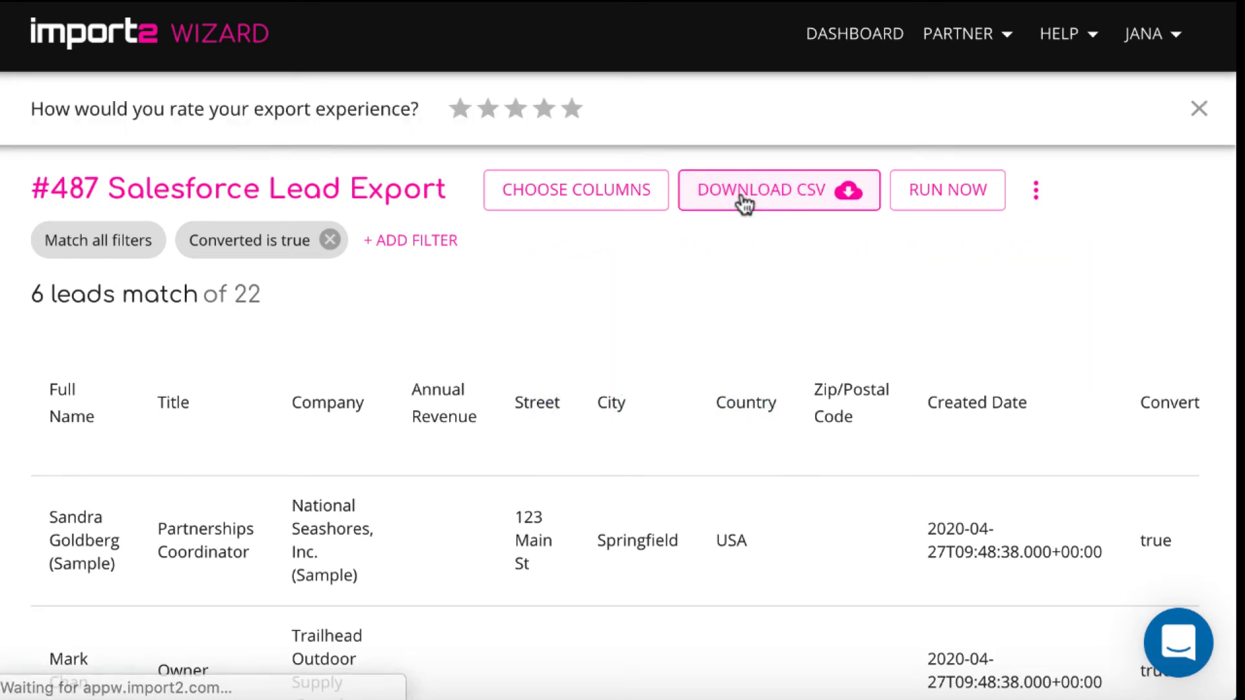
click(780, 190)
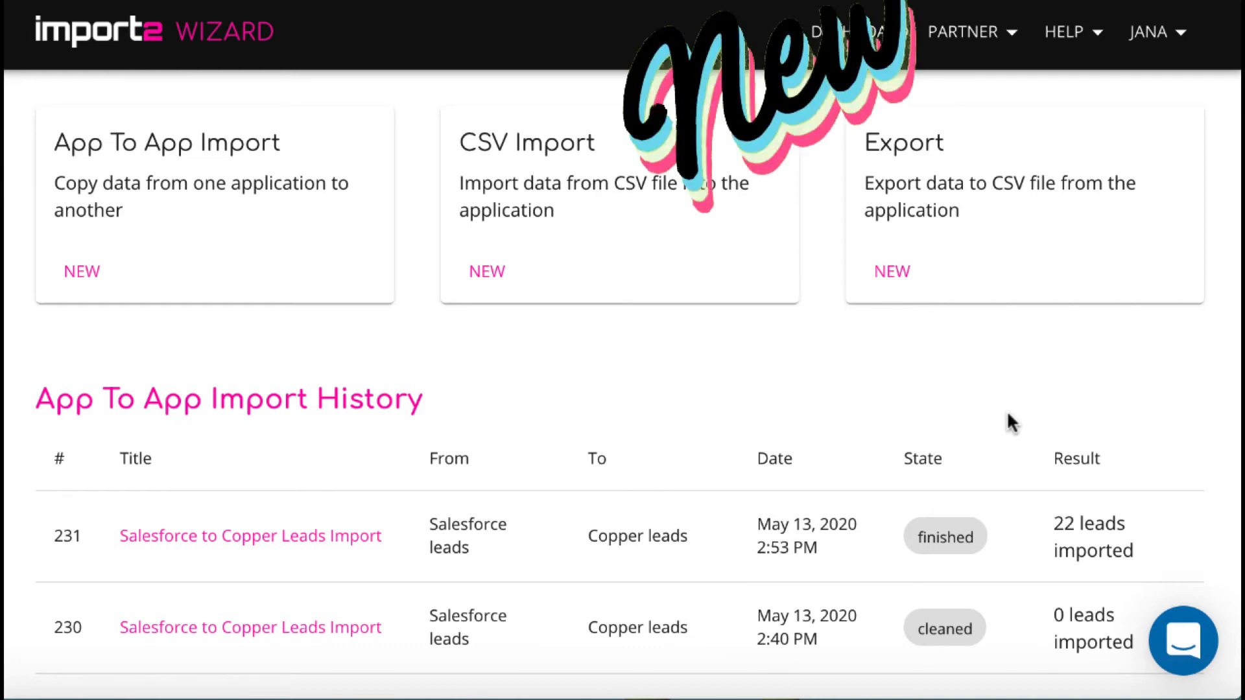
- Start a one-time Salesforce Task export from the dashboard
click(891, 271)
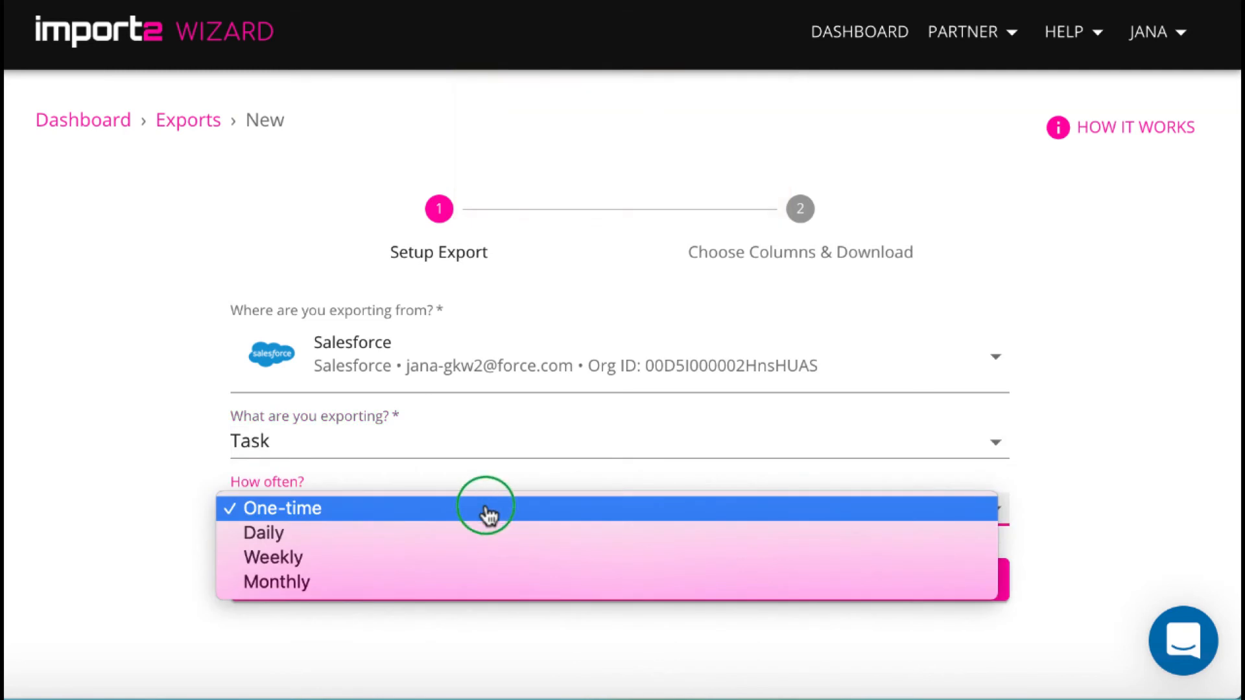
click(283, 509)
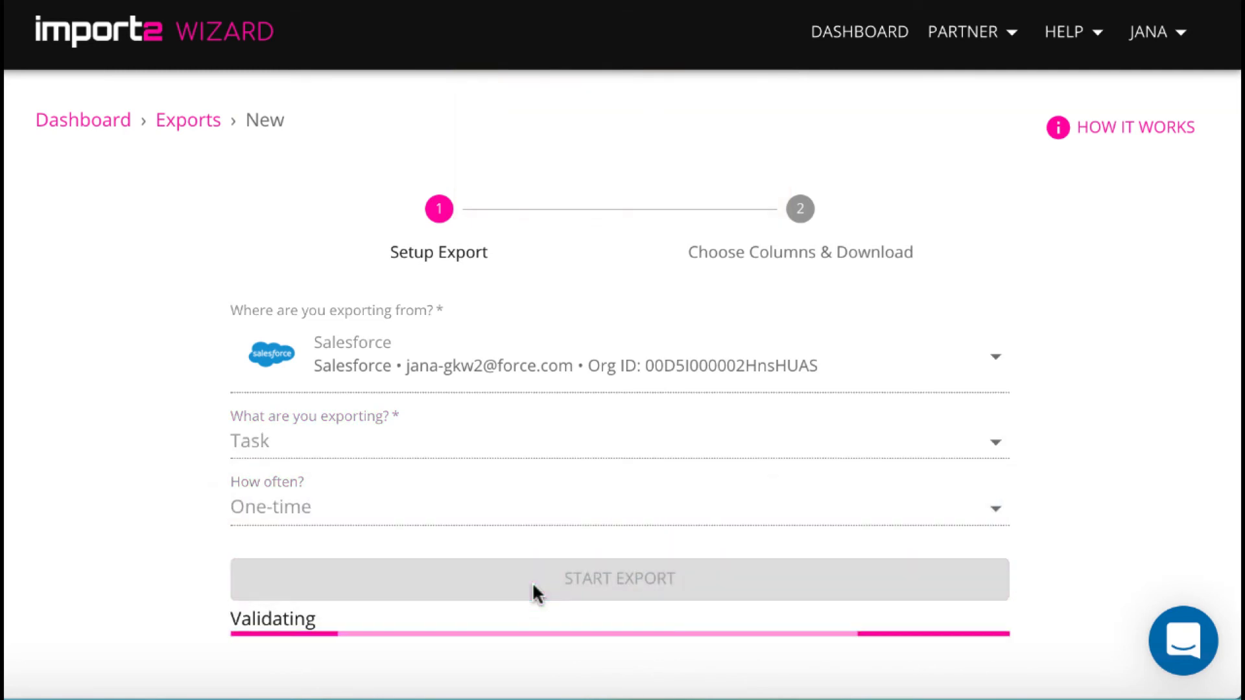
click(620, 580)
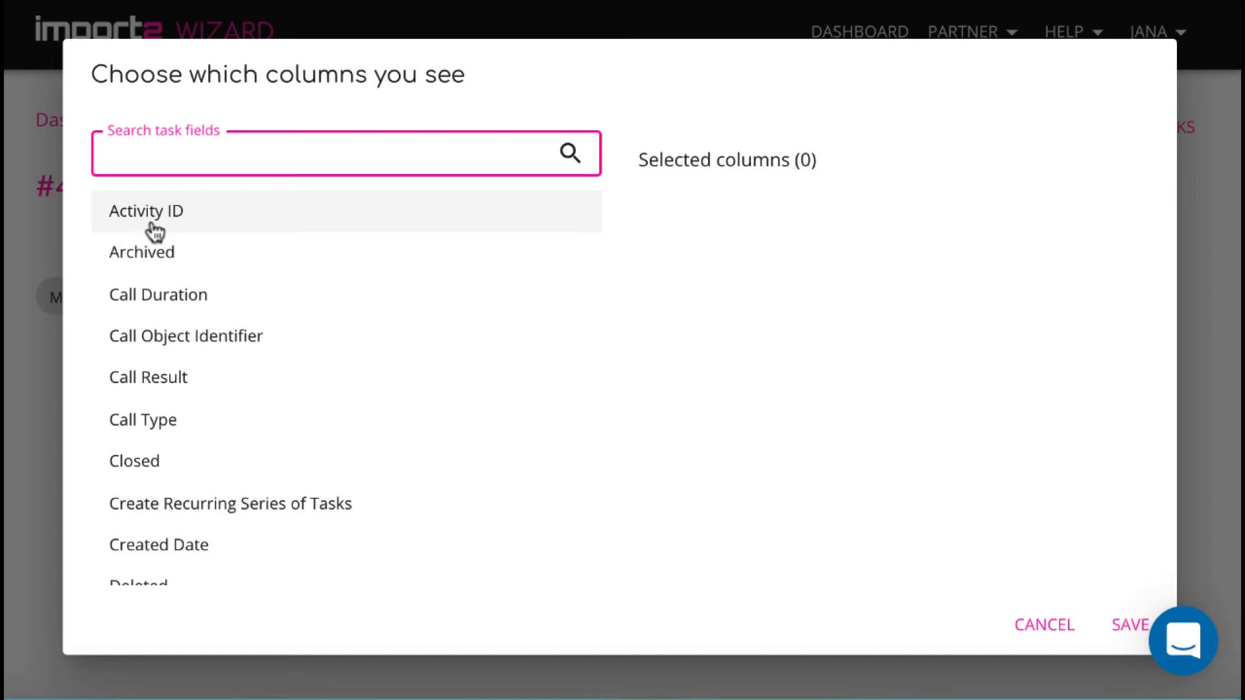
- Choose Activity ID, Created Date, Priority, Status, Subject and Task Subtype as task columns
click(146, 210)
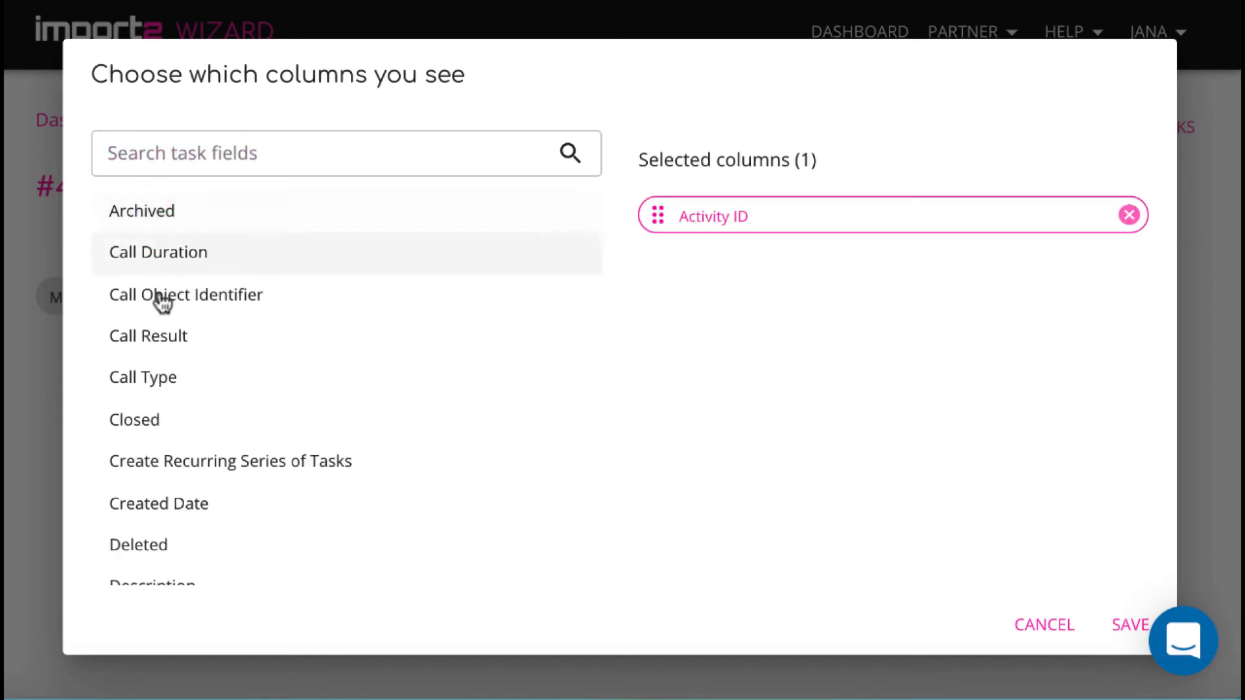
click(158, 503)
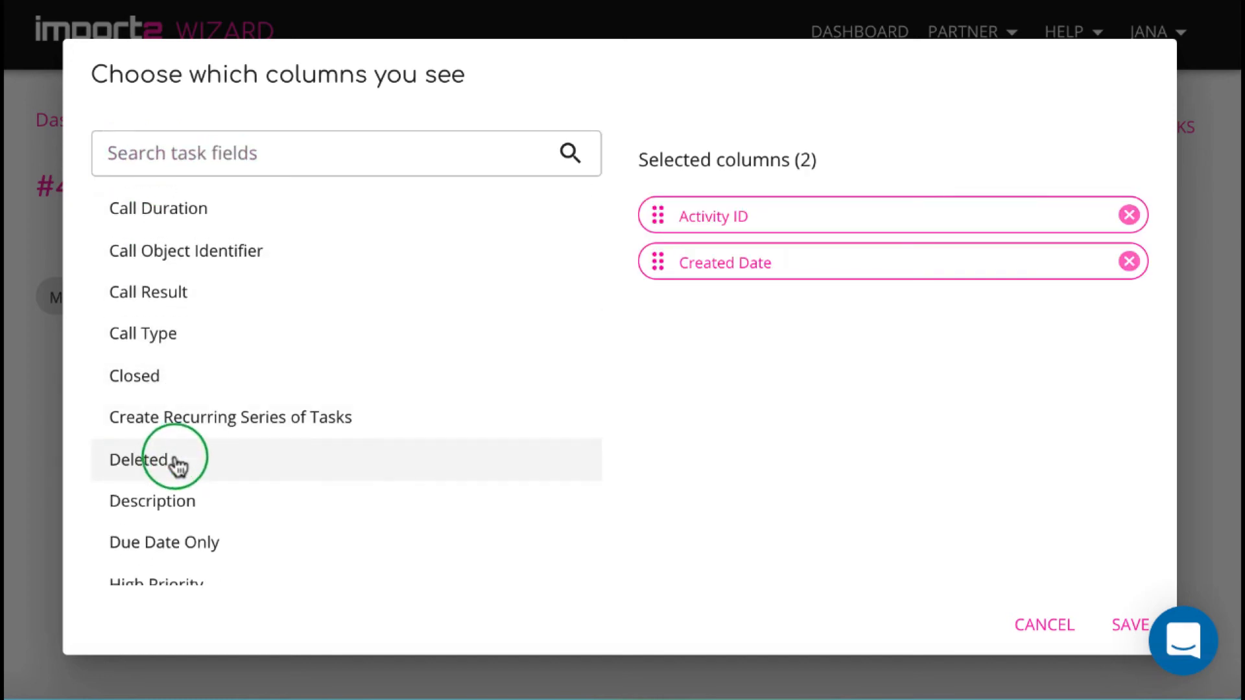
scroll(down, 3)
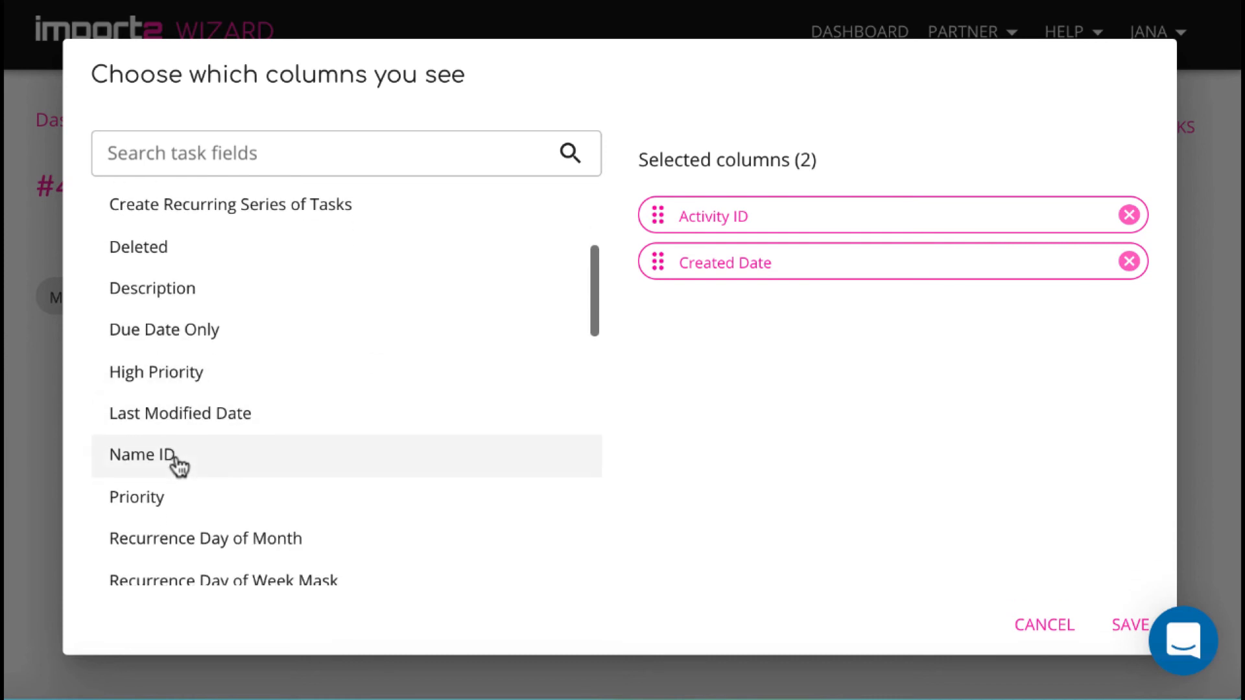
click(136, 497)
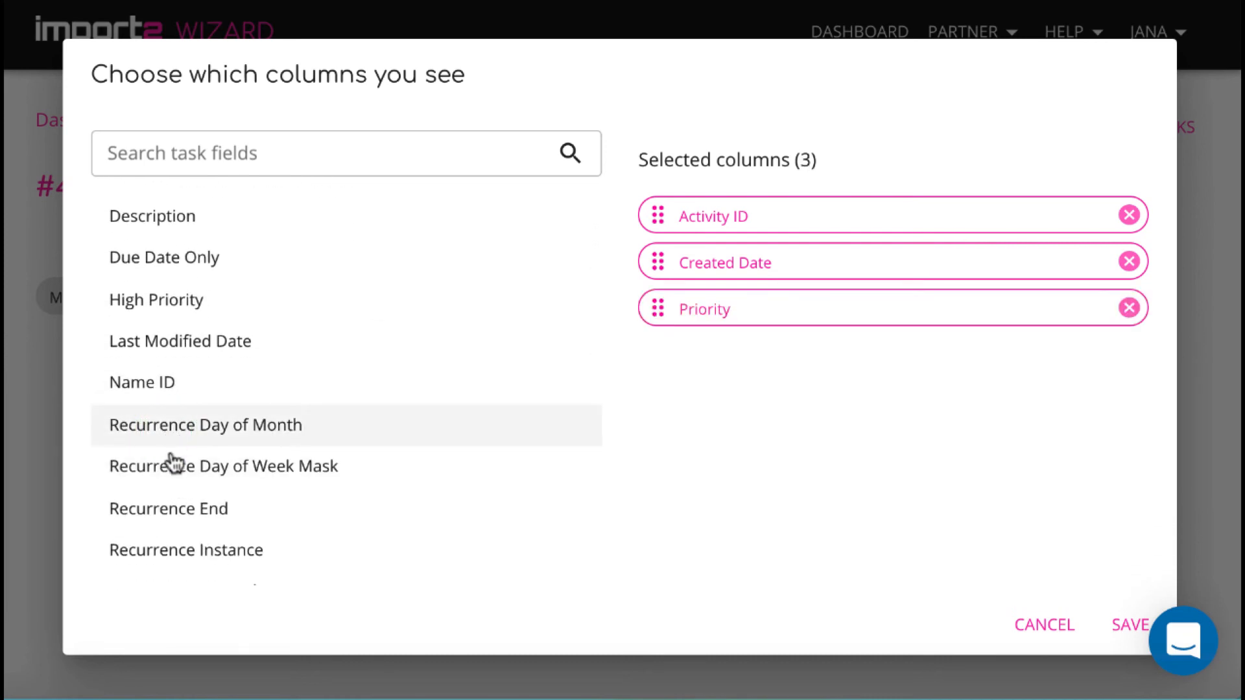
scroll(down, 3)
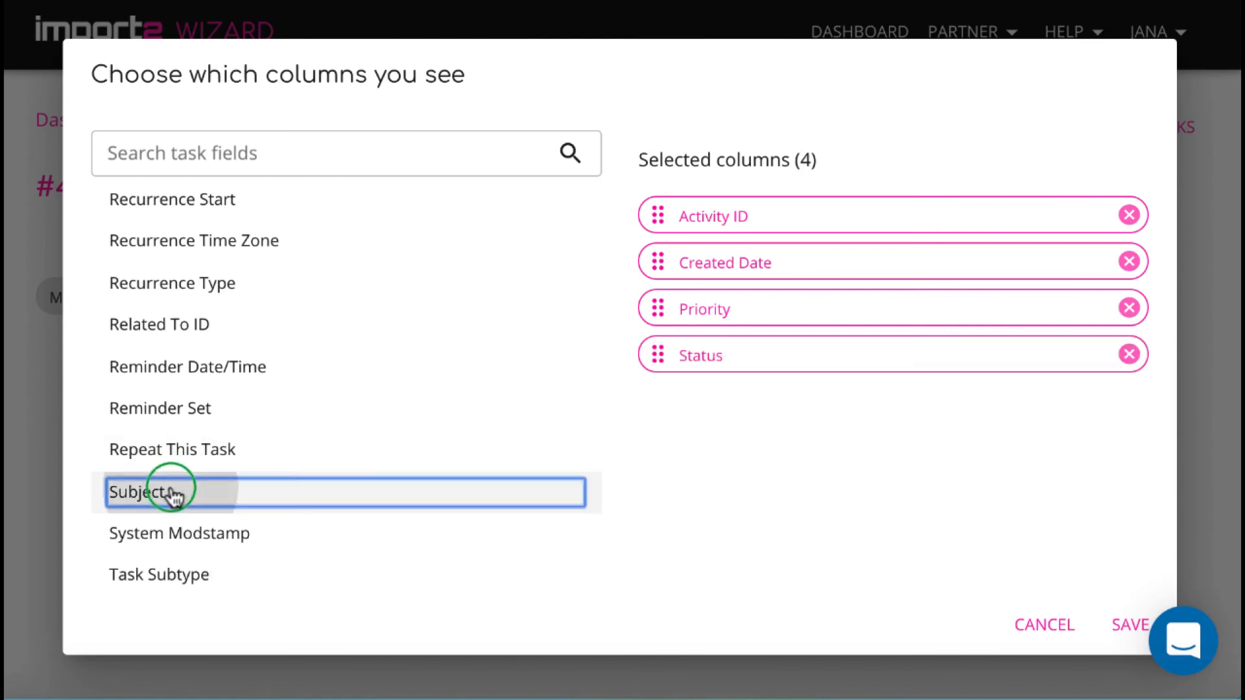
click(158, 493)
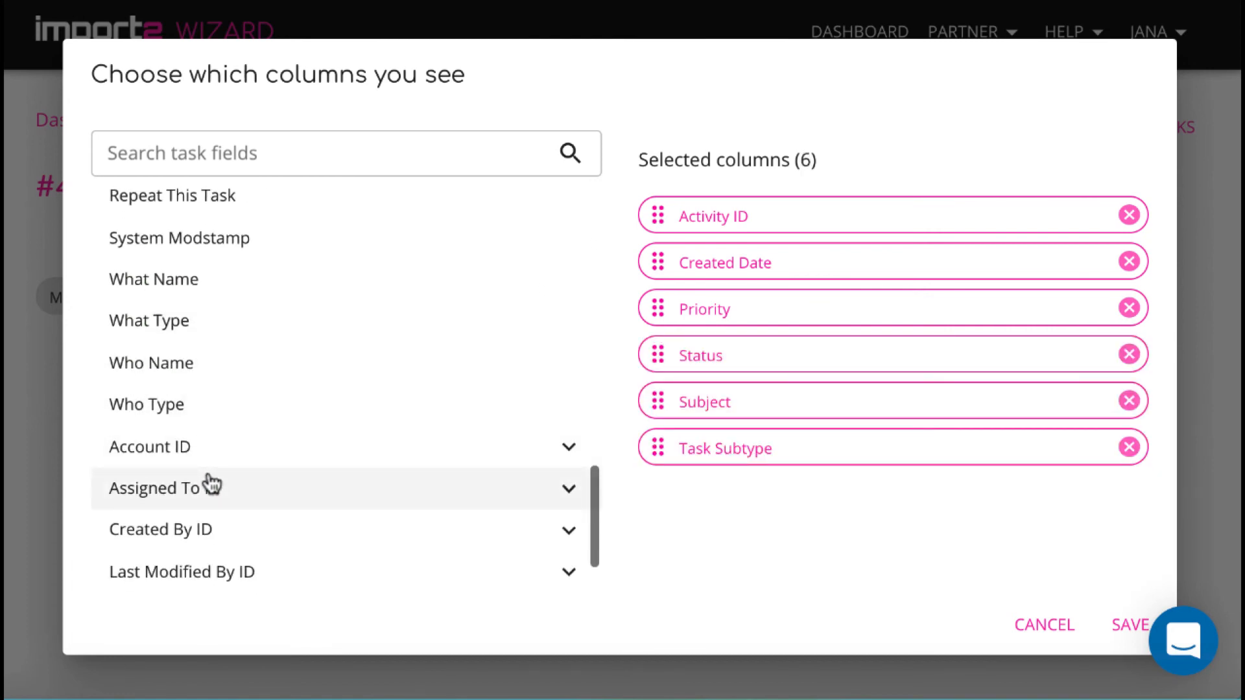
scroll(down, 3)
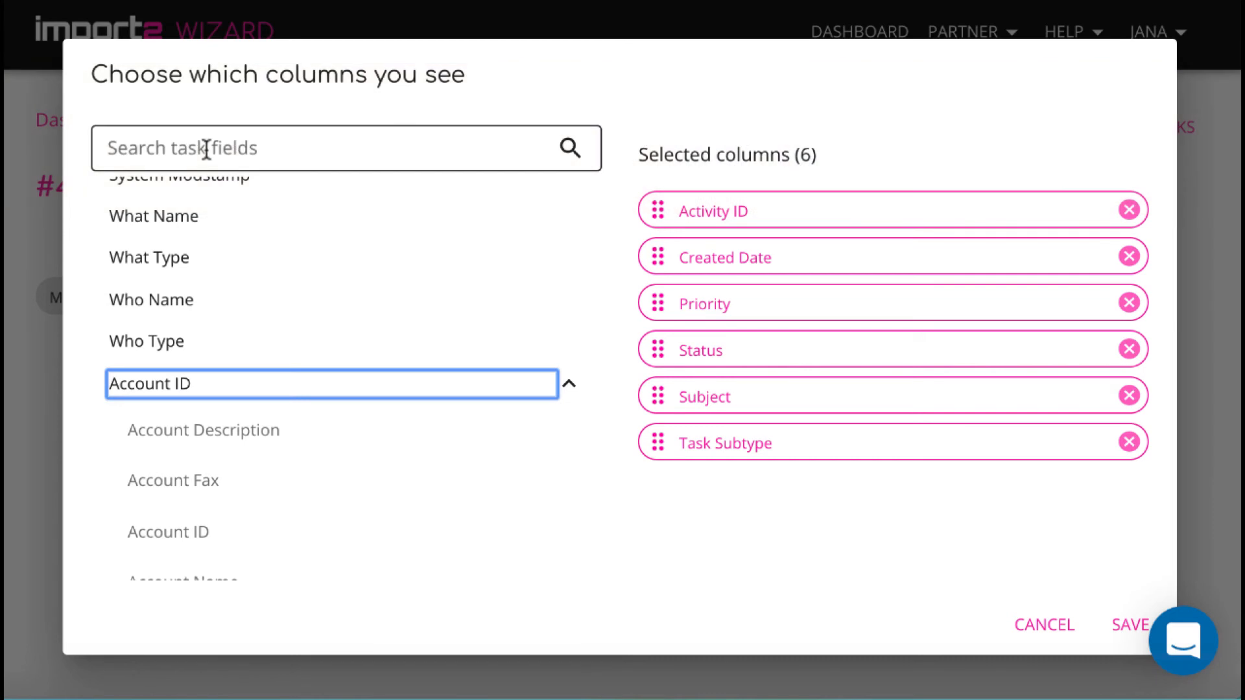
- Add Account Name and Assigned To Full Name columns and save, showing the 5-task export
text(account)
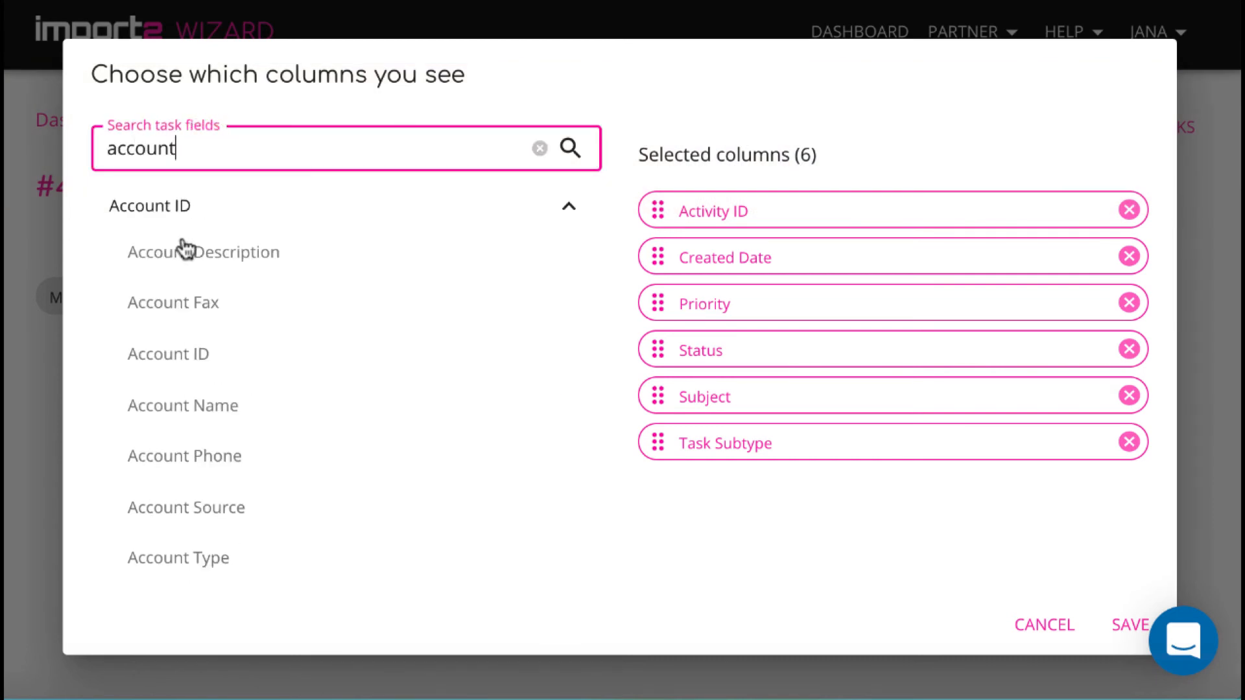
click(183, 405)
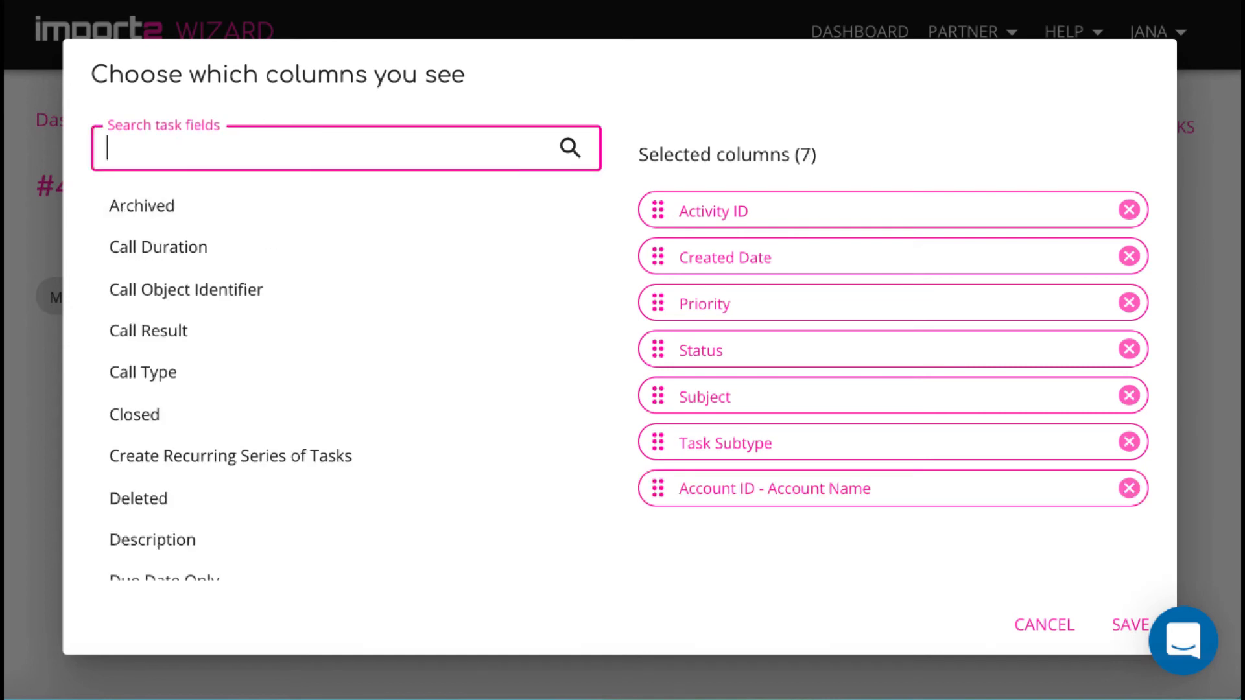
scroll(down, 3)
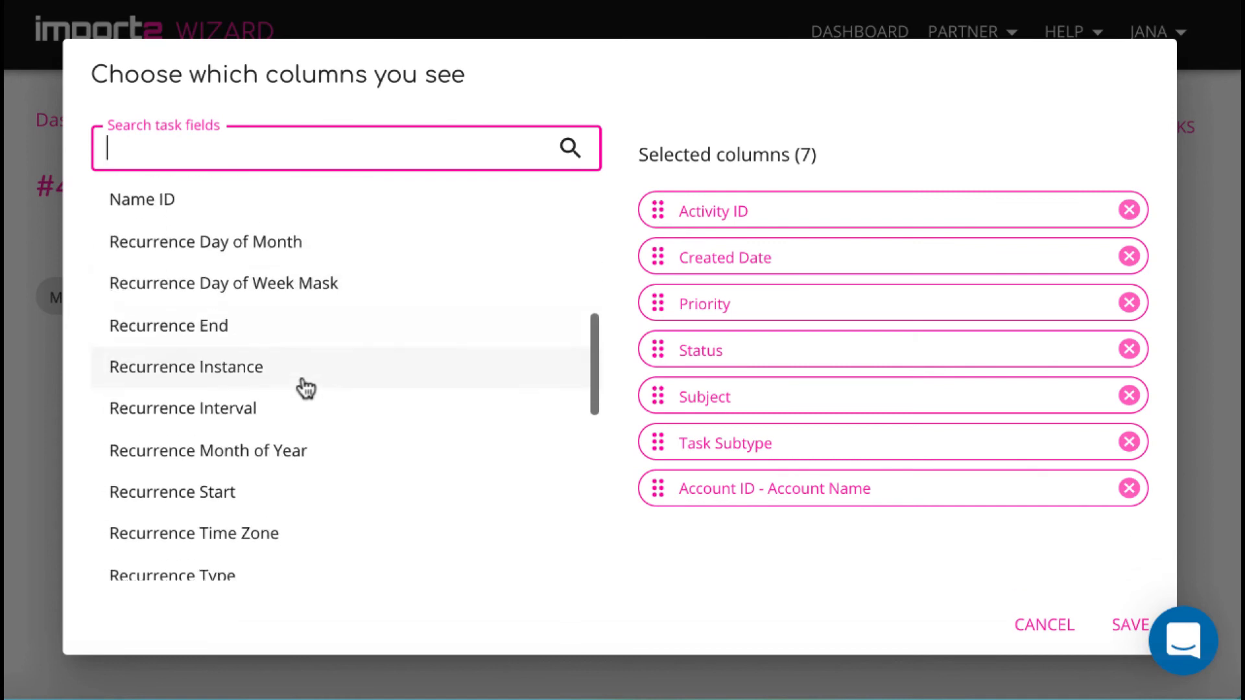
scroll(down, 3)
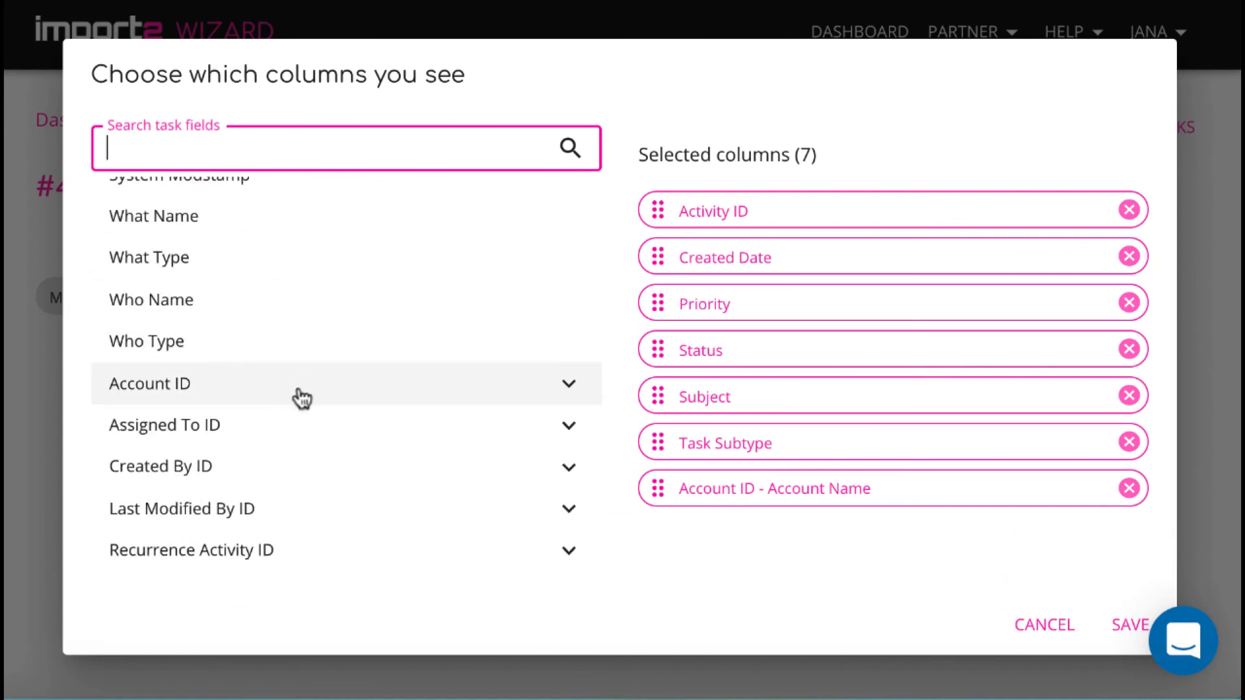
mouse_move(289, 425)
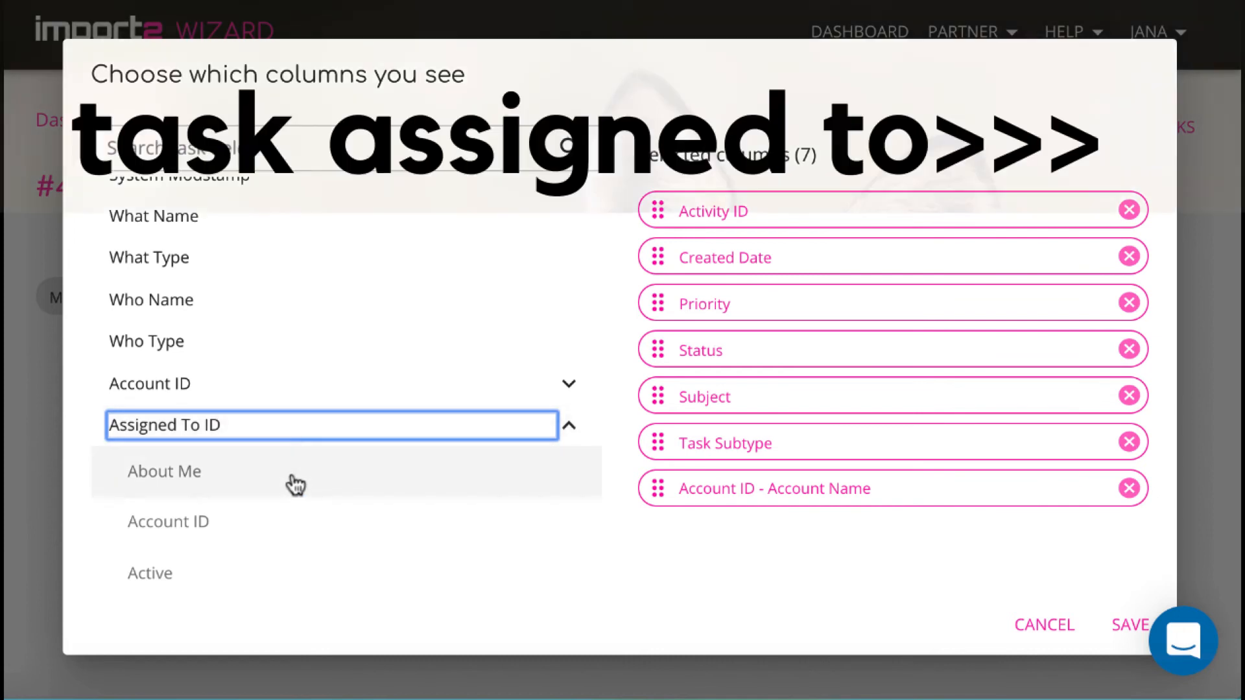
scroll(down, 3)
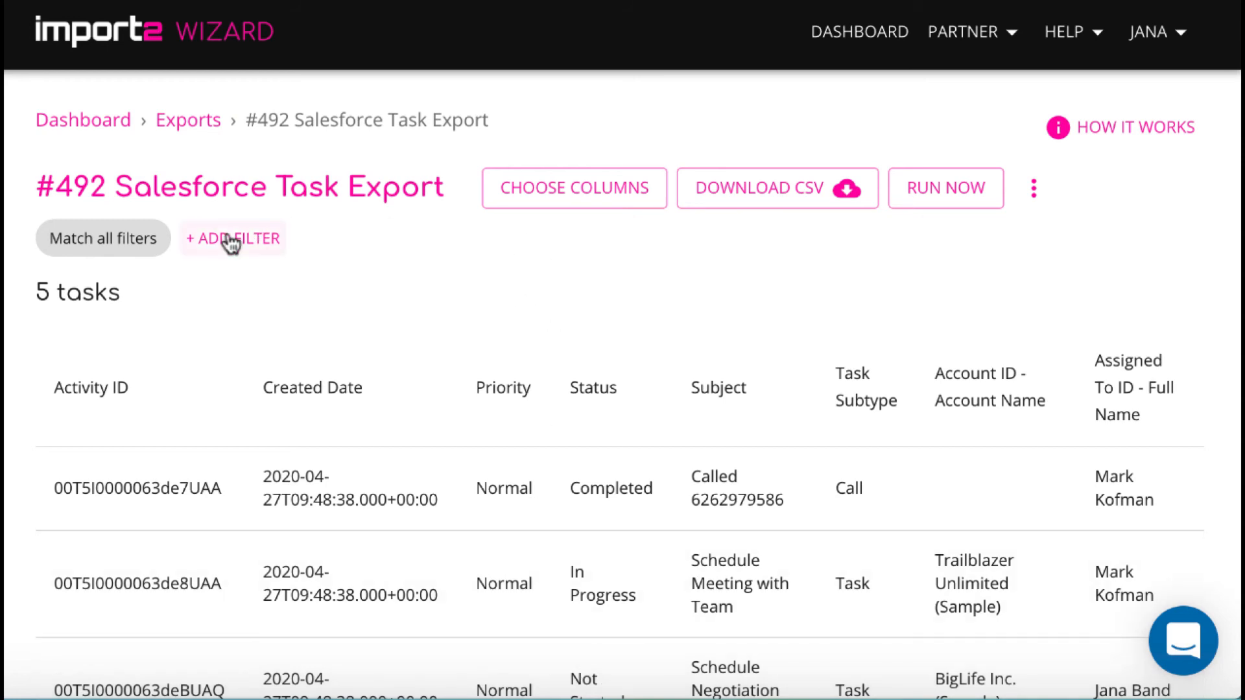
click(232, 238)
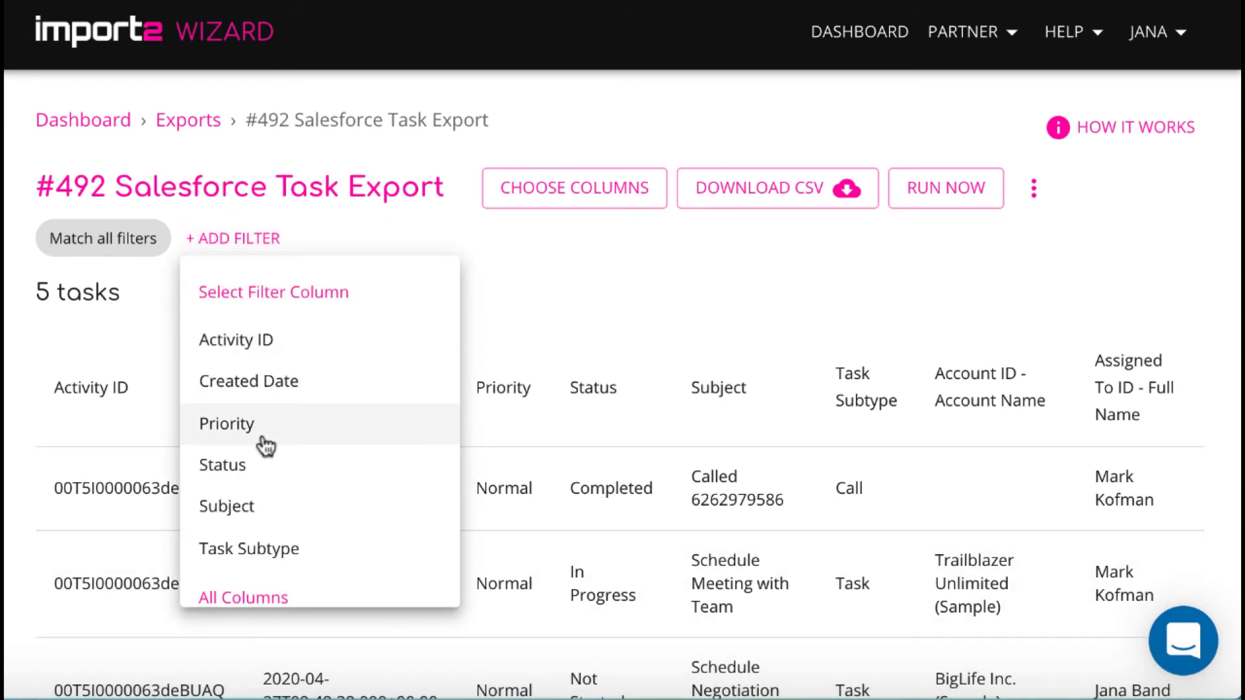
click(243, 597)
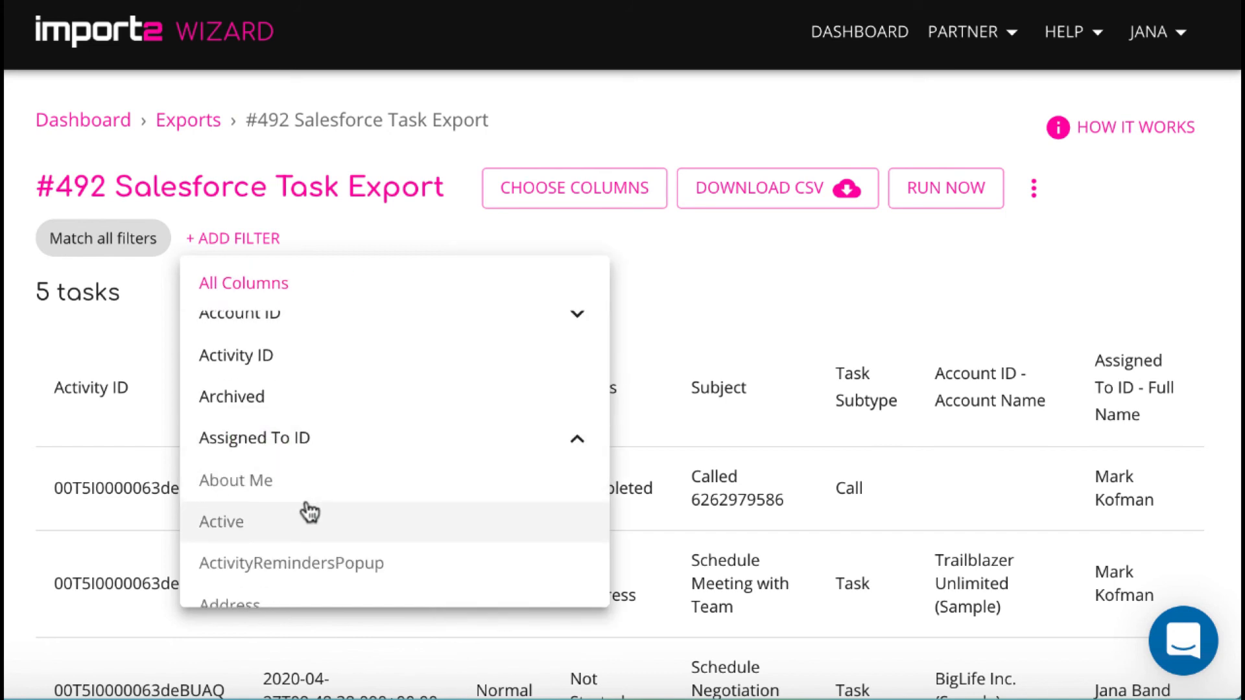
scroll(down, 3)
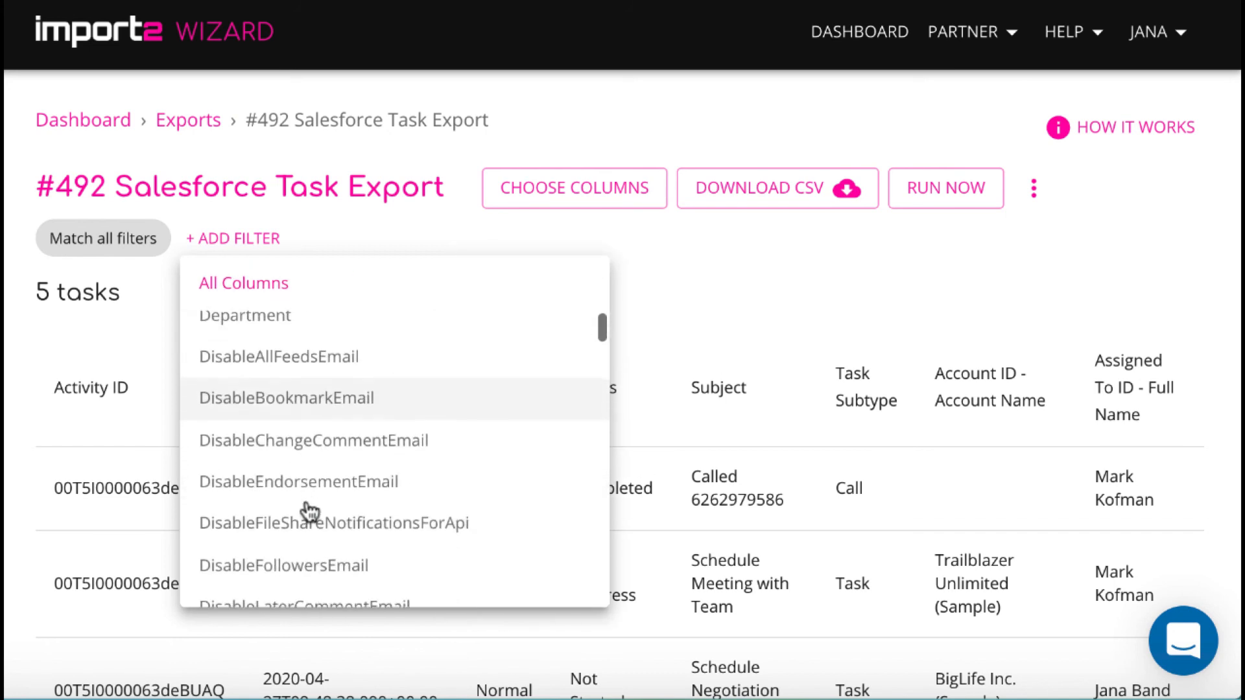
scroll(down, 3)
text(m)
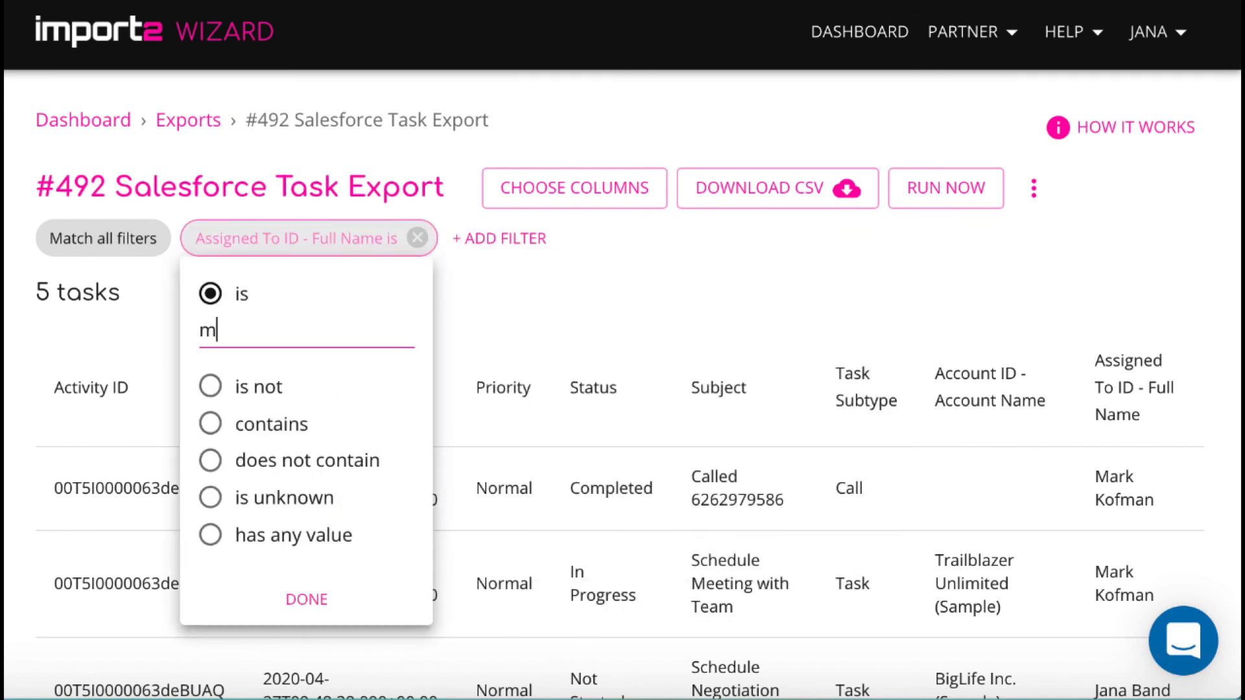
text(ark ko)
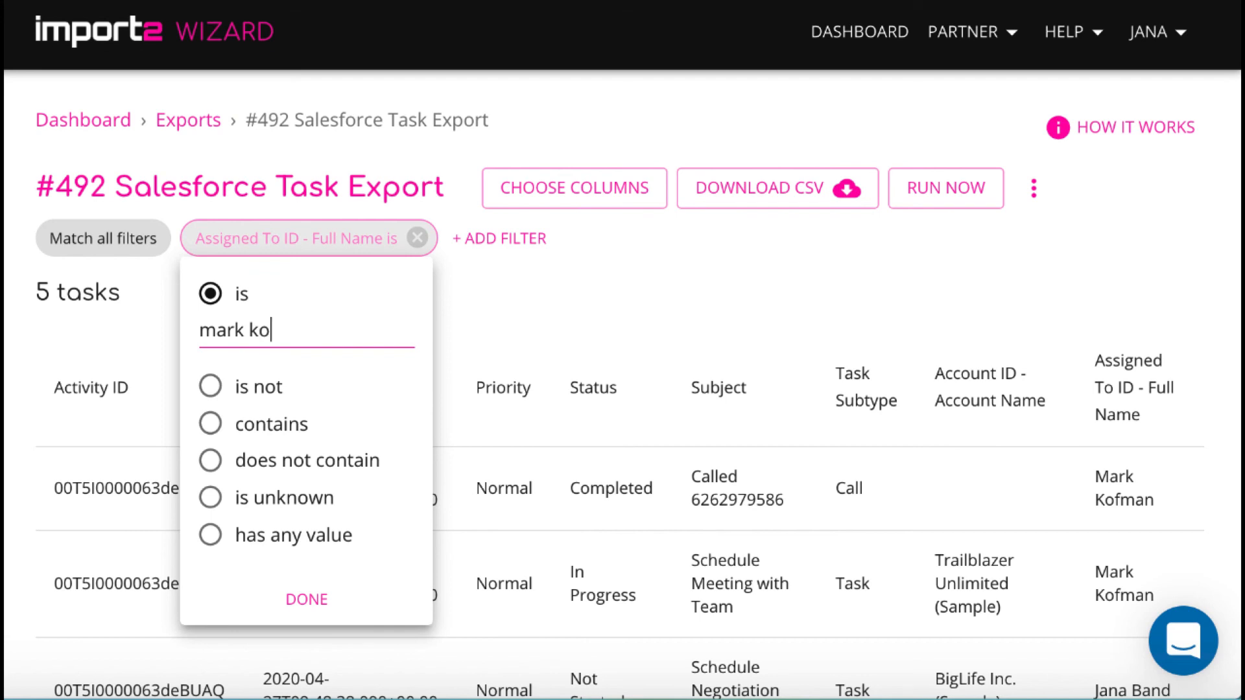
click(306, 600)
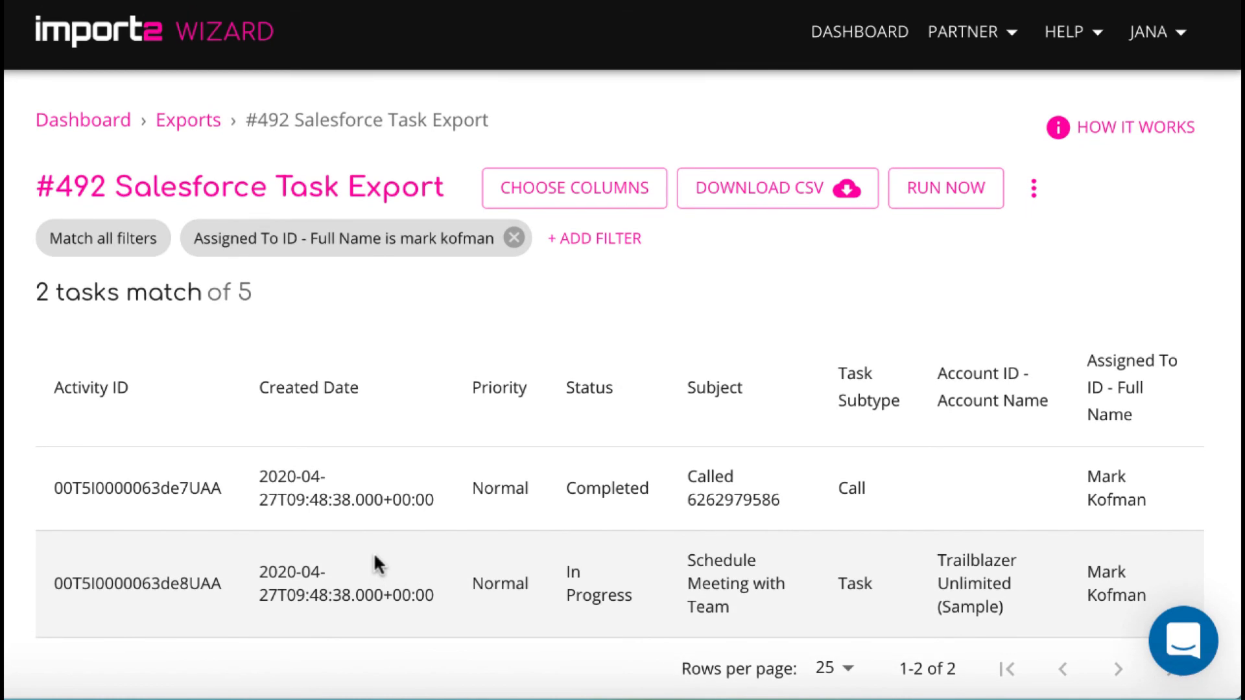
mouse_move(738, 270)
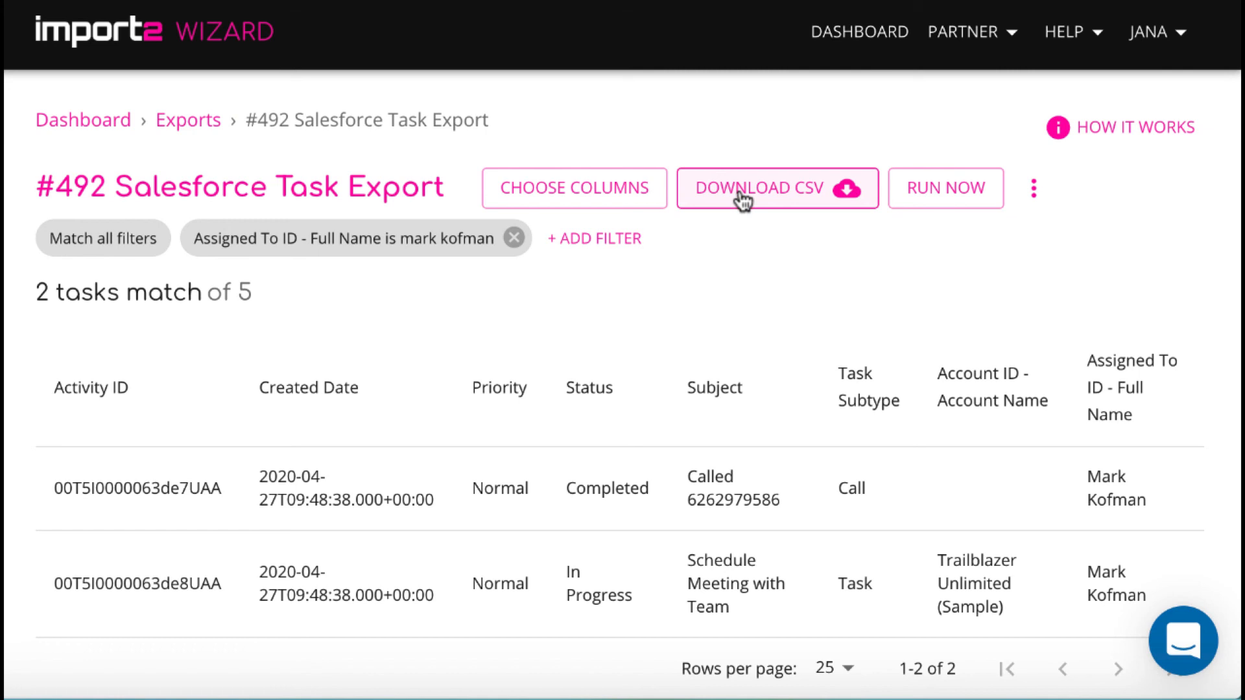
- Download the filtered task export as a CSV file
click(777, 188)
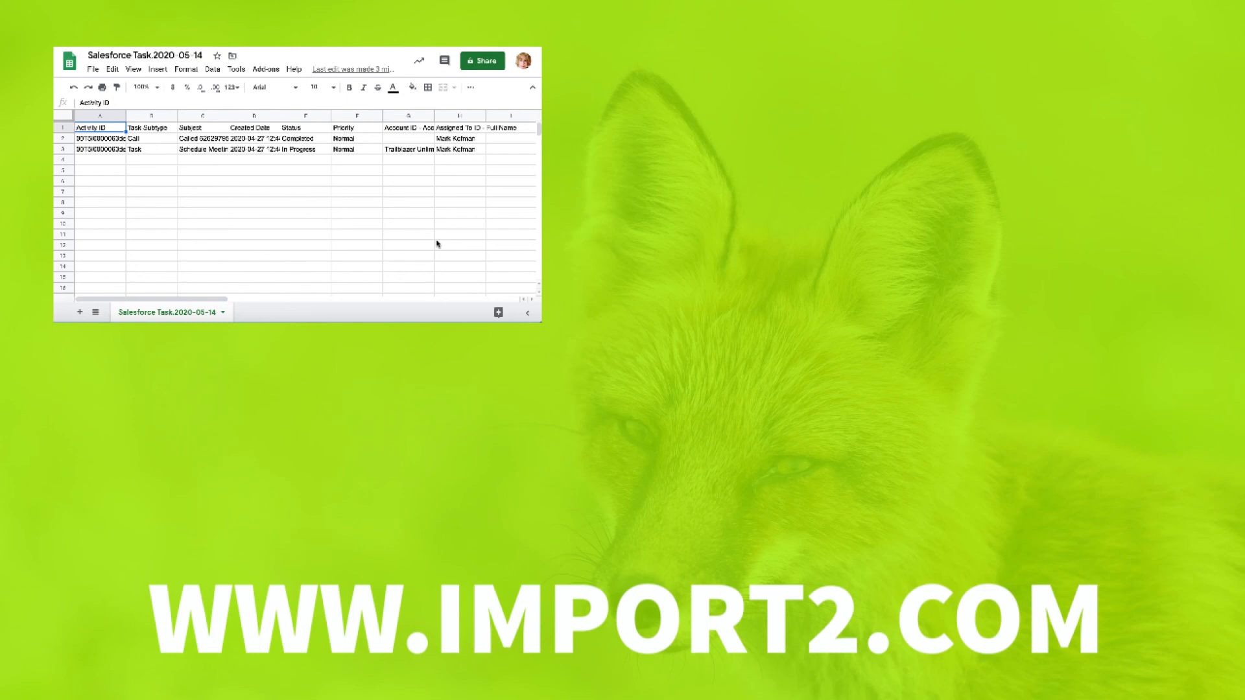
mouse_move(438, 245)
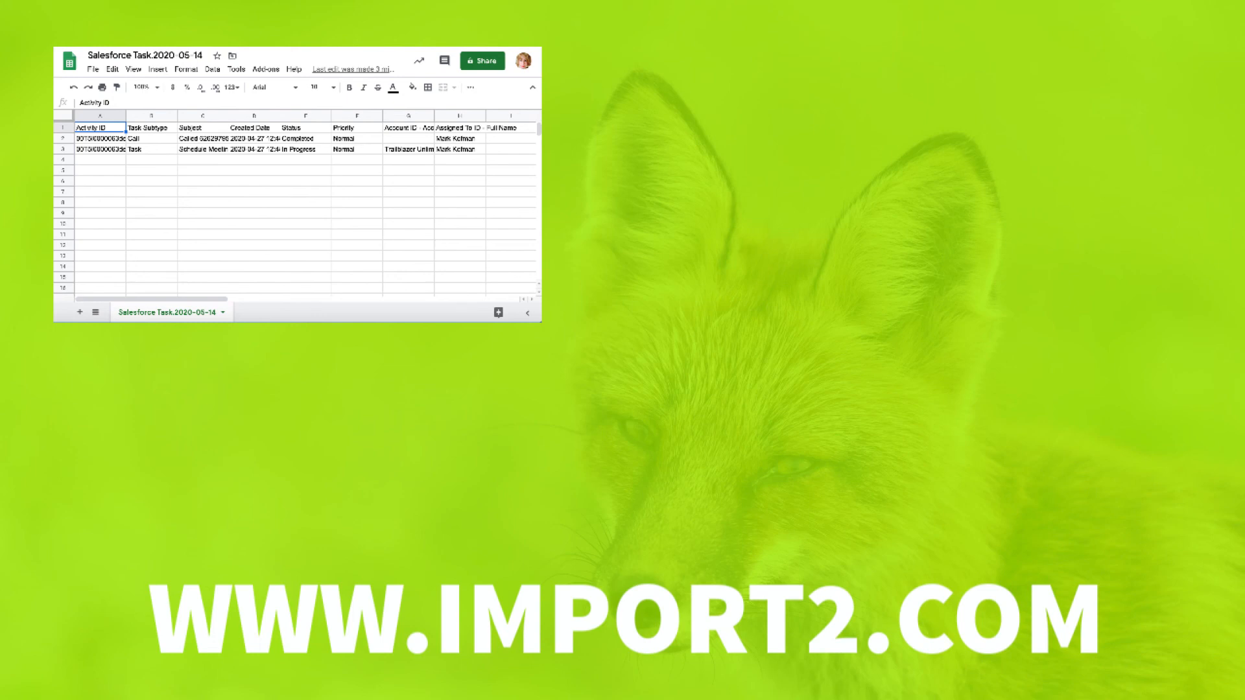